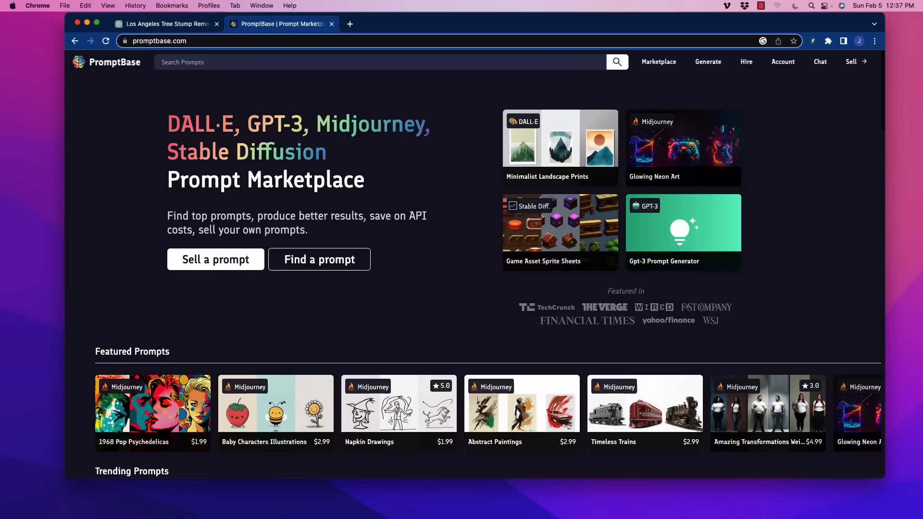
{"action": "mouse_move", "coordinate": [344, 117]}
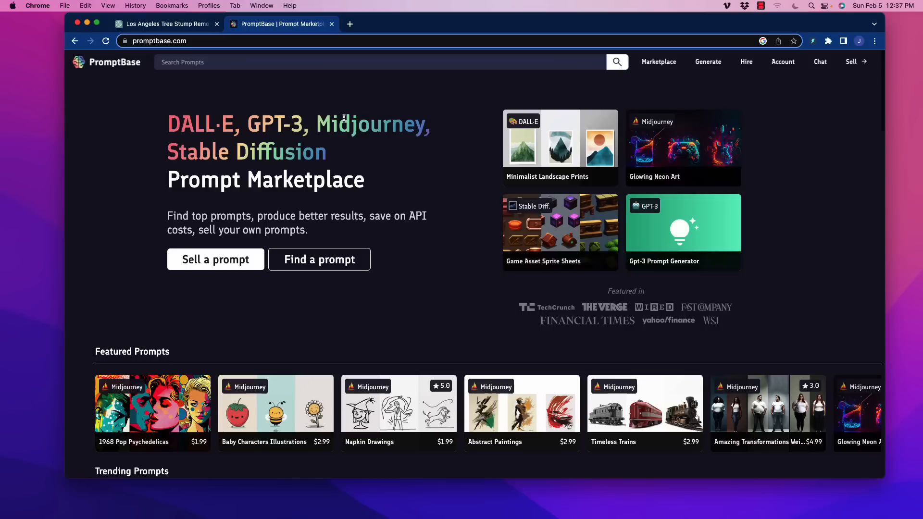
{"action": "mouse_move", "coordinate": [371, 136]}
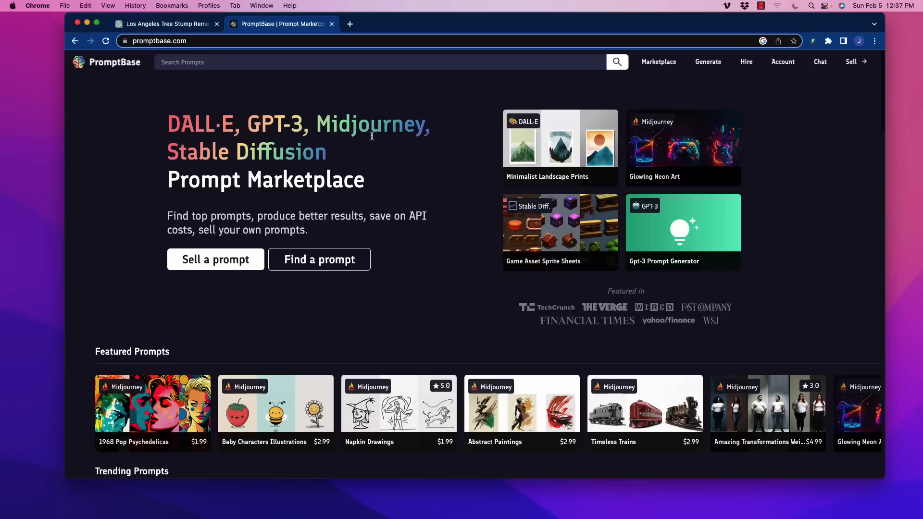
{"action": "mouse_move", "coordinate": [430, 127]}
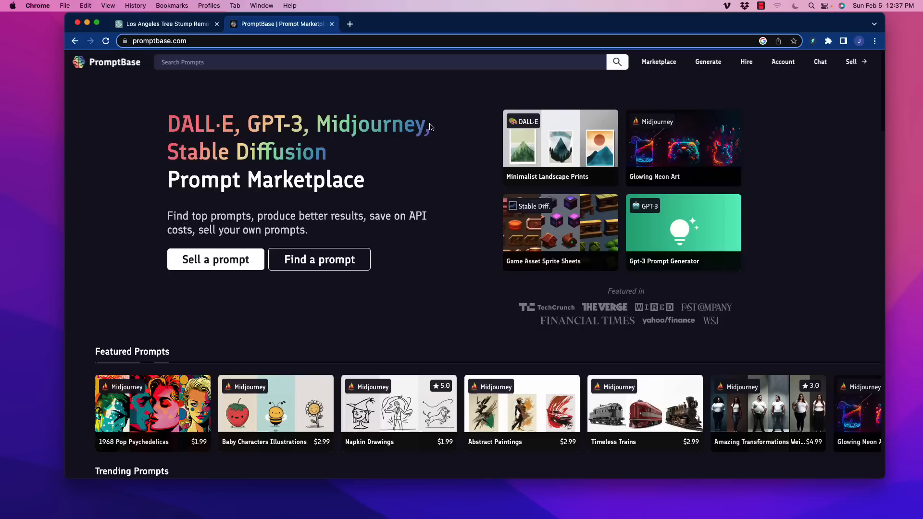
{"action": "mouse_move", "coordinate": [437, 128]}
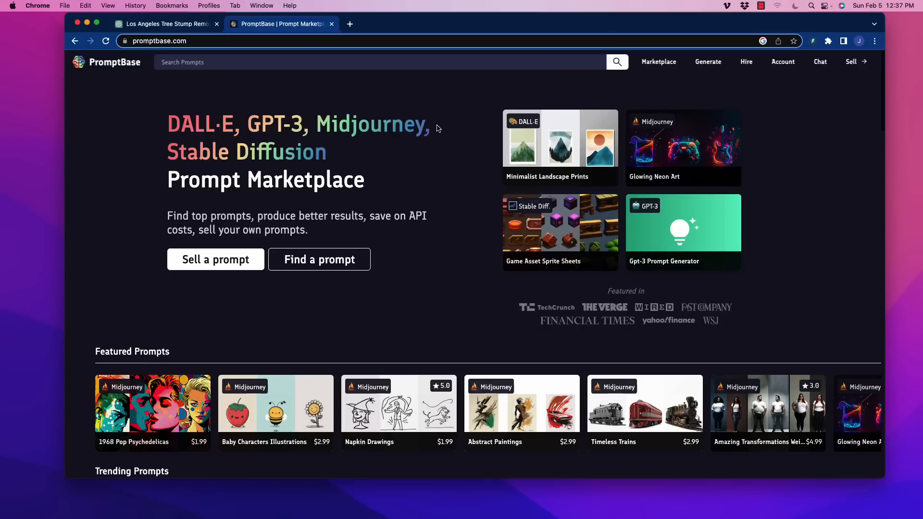
{"action": "mouse_move", "coordinate": [417, 127]}
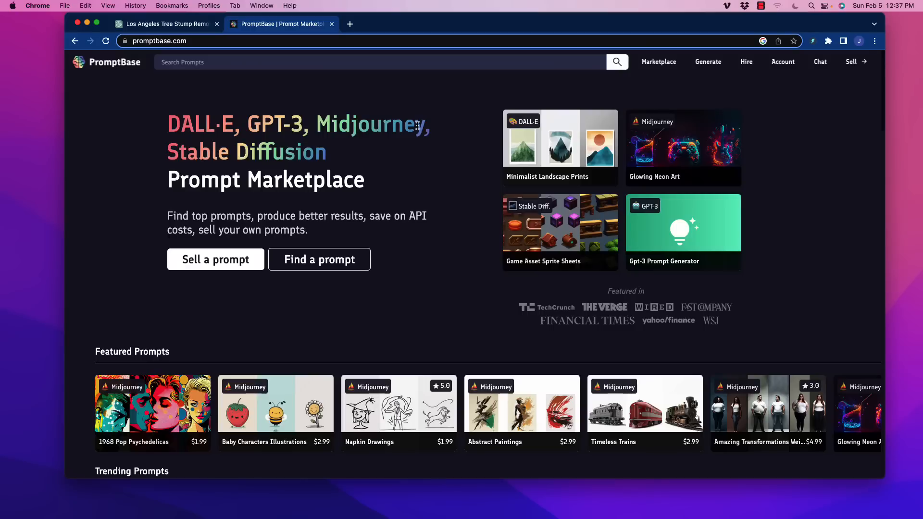
{"action": "mouse_move", "coordinate": [397, 105]}
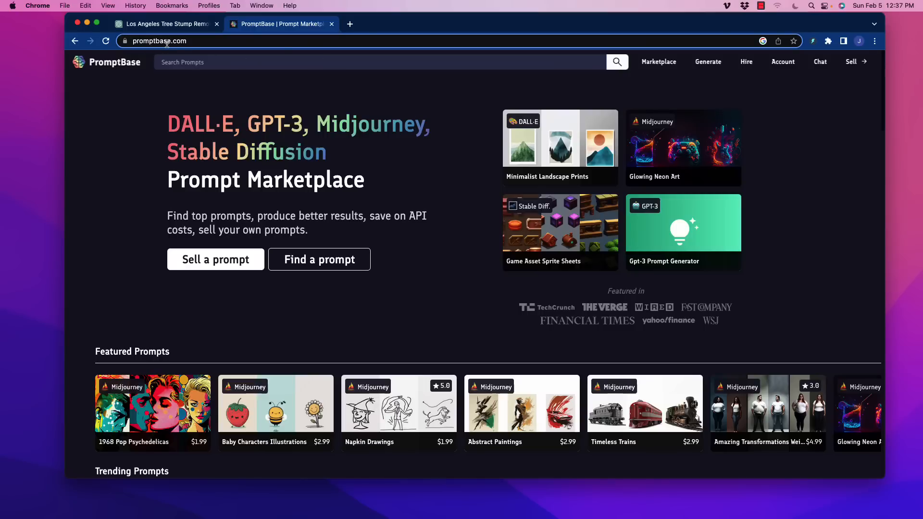
{"action": "mouse_move", "coordinate": [299, 170]}
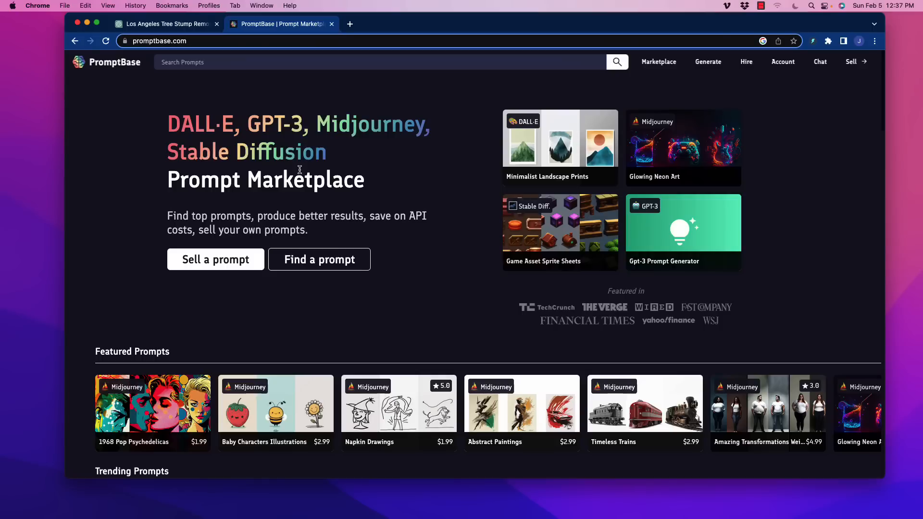
{"action": "mouse_move", "coordinate": [428, 198]}
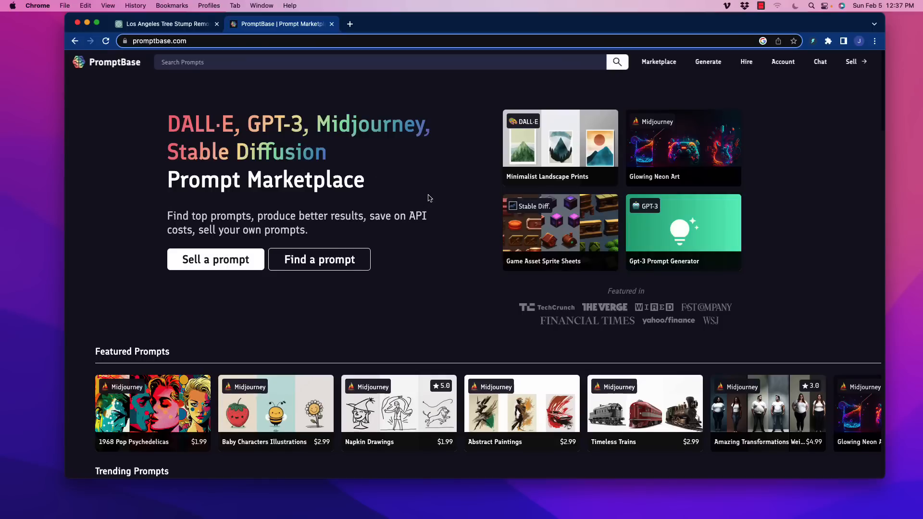
Browse the homepage, return to the top, and choose 'Find a prompt'
{"action": "scroll", "scroll_direction": "down", "scroll_amount": 3}
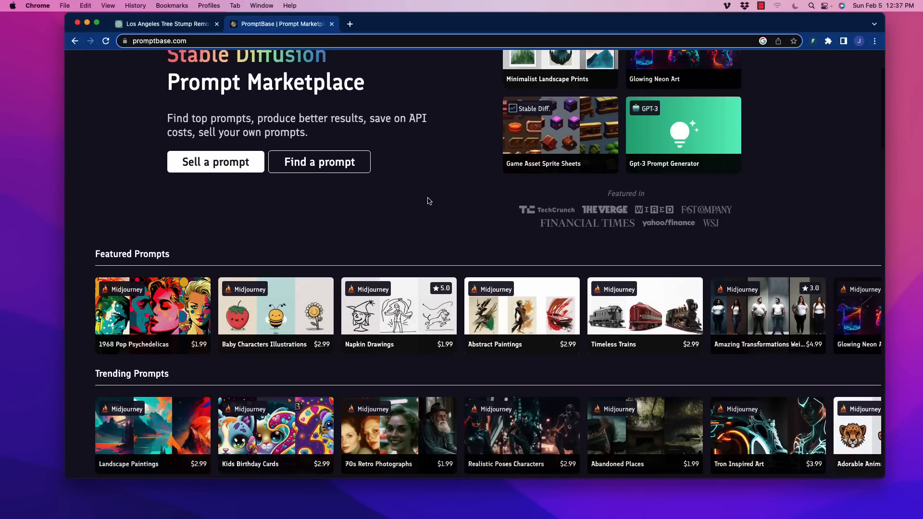
{"action": "mouse_move", "coordinate": [398, 210]}
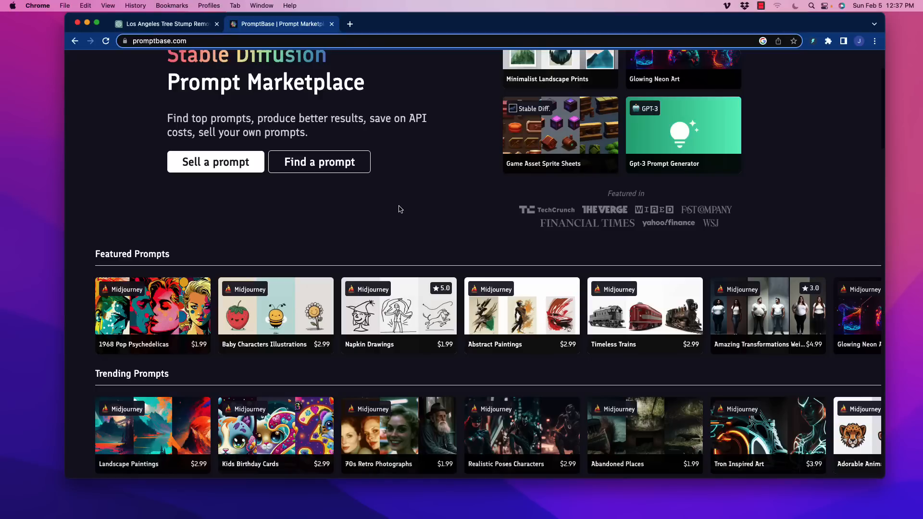
{"action": "mouse_move", "coordinate": [431, 195]}
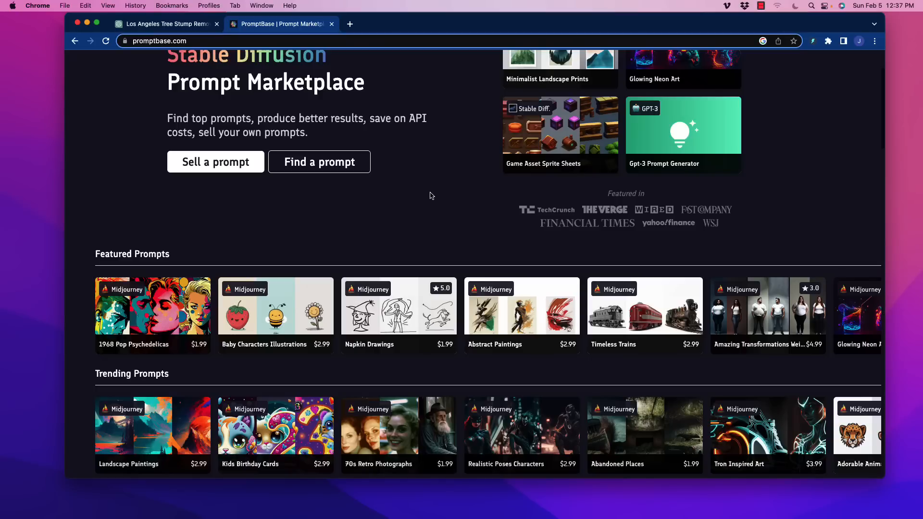
{"action": "mouse_move", "coordinate": [412, 170]}
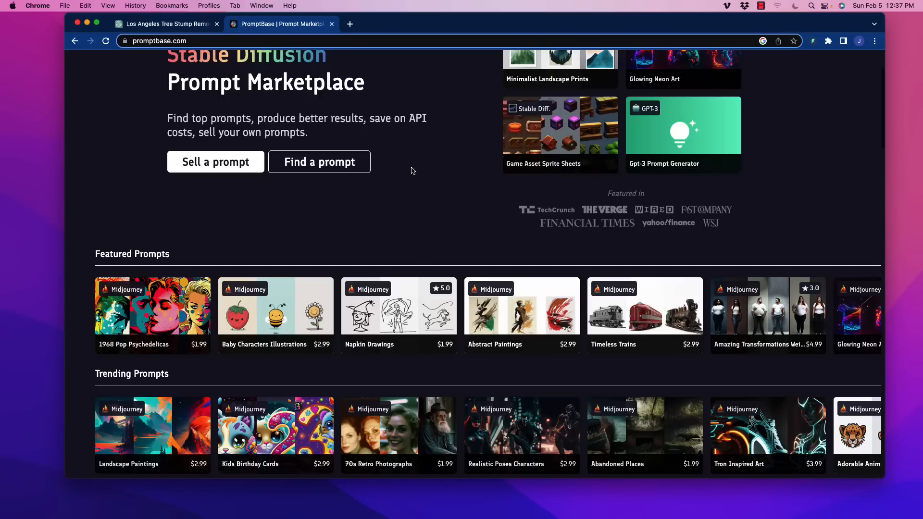
{"action": "mouse_move", "coordinate": [404, 171]}
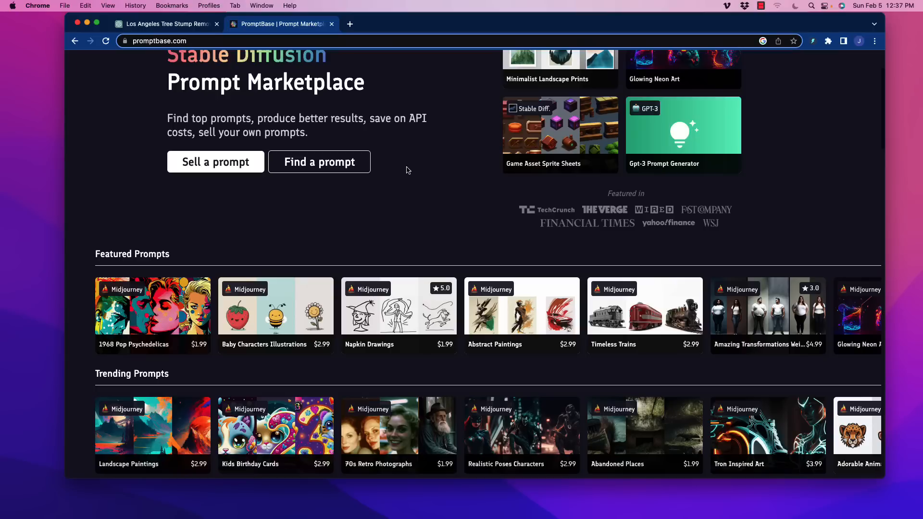
{"action": "mouse_move", "coordinate": [415, 170]}
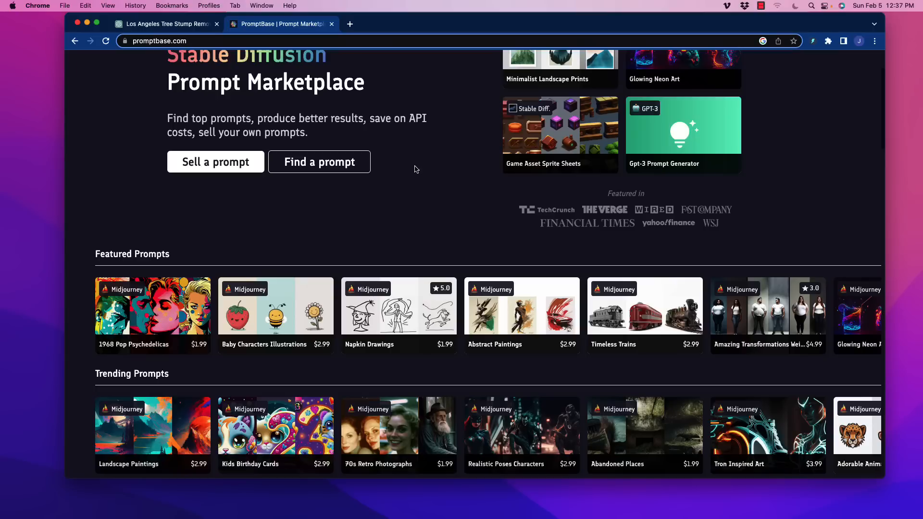
{"action": "mouse_move", "coordinate": [409, 171]}
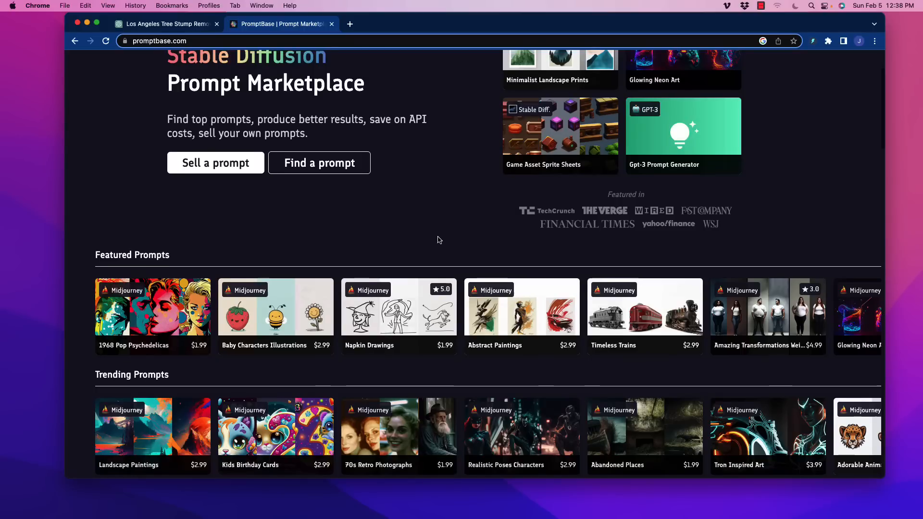
{"action": "scroll", "scroll_direction": "down", "scroll_amount": 3}
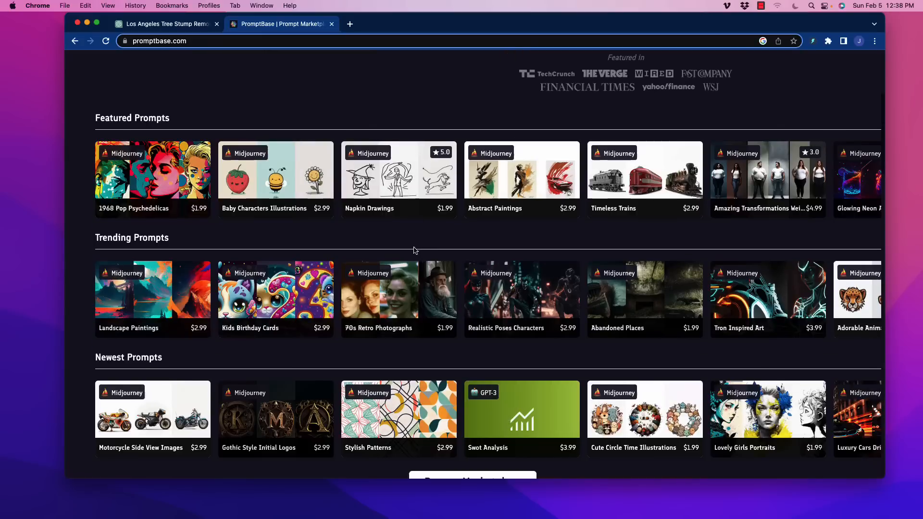
{"action": "mouse_move", "coordinate": [450, 230]}
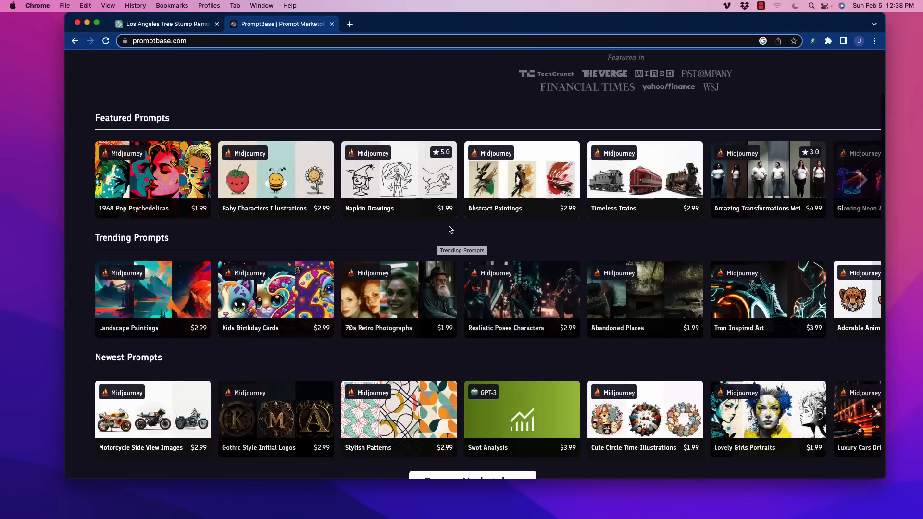
{"action": "mouse_move", "coordinate": [391, 206]}
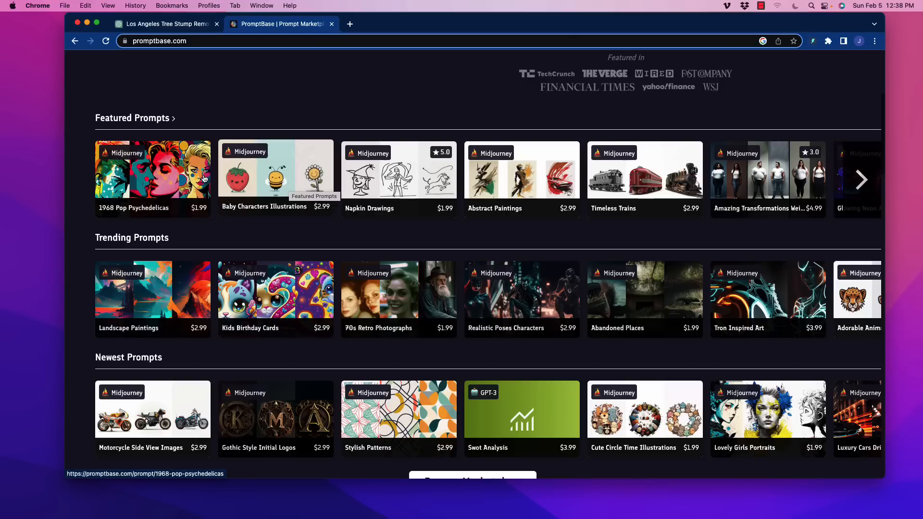
{"action": "scroll", "scroll_direction": "down", "scroll_amount": 3}
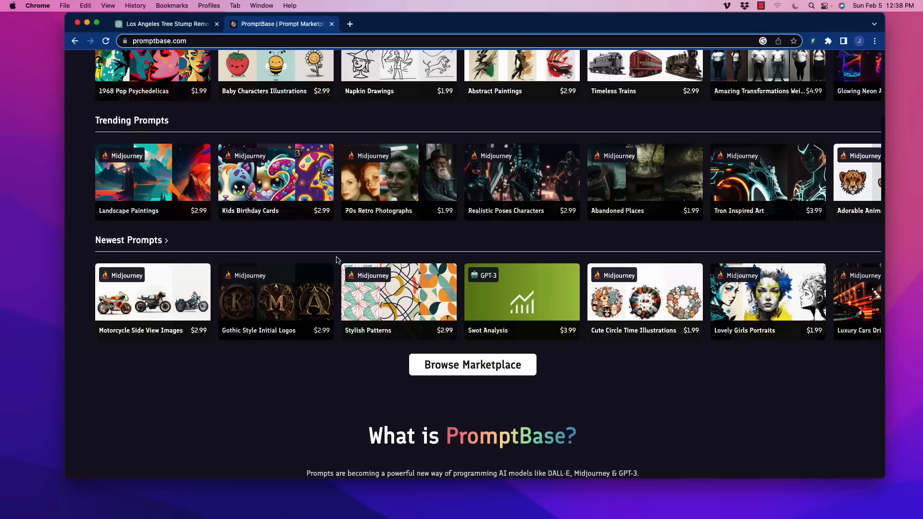
{"action": "mouse_move", "coordinate": [128, 121]}
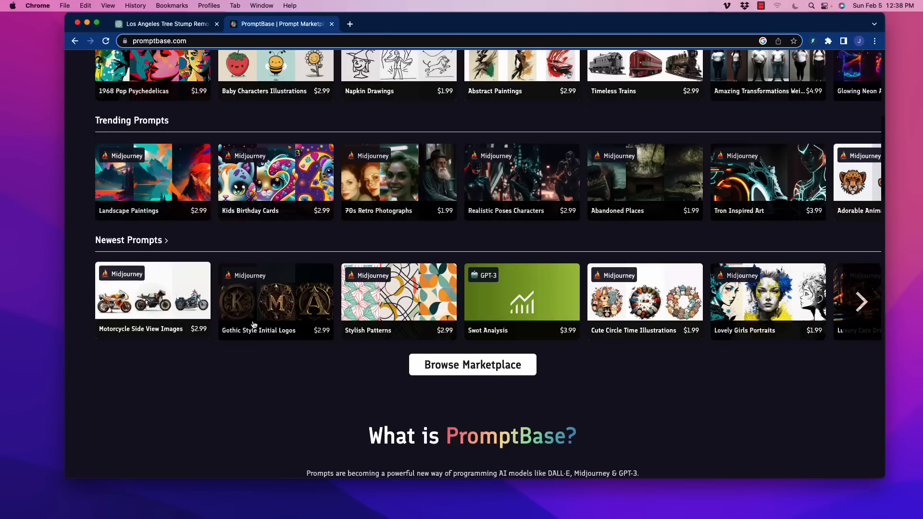
{"action": "scroll", "scroll_direction": "up", "scroll_amount": 3}
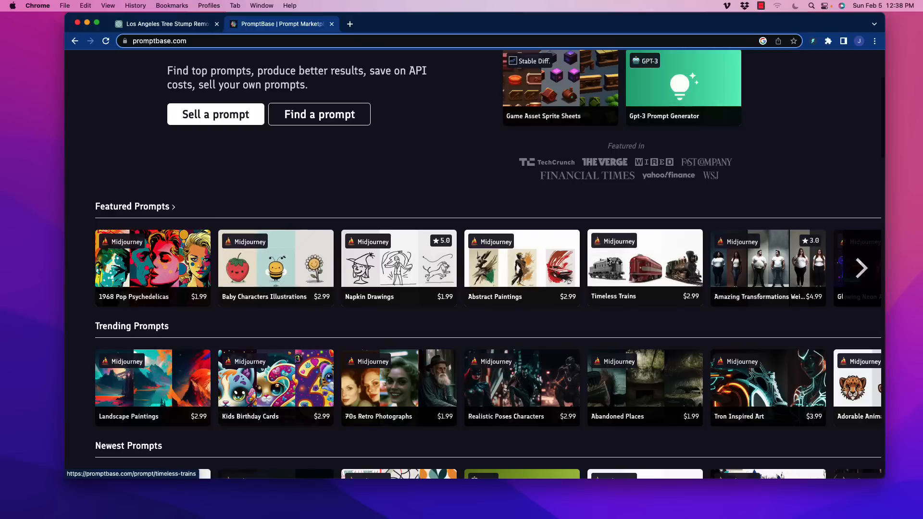
{"action": "mouse_move", "coordinate": [776, 293]}
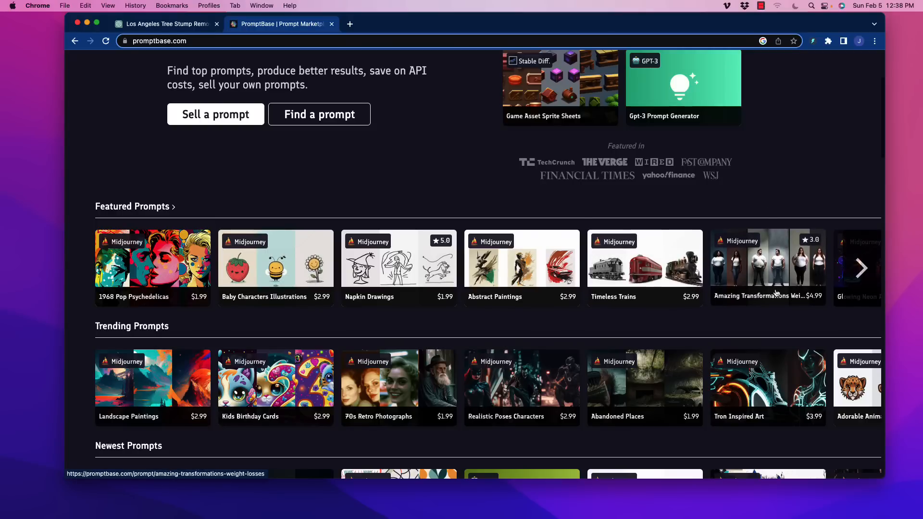
{"action": "mouse_move", "coordinate": [739, 321]}
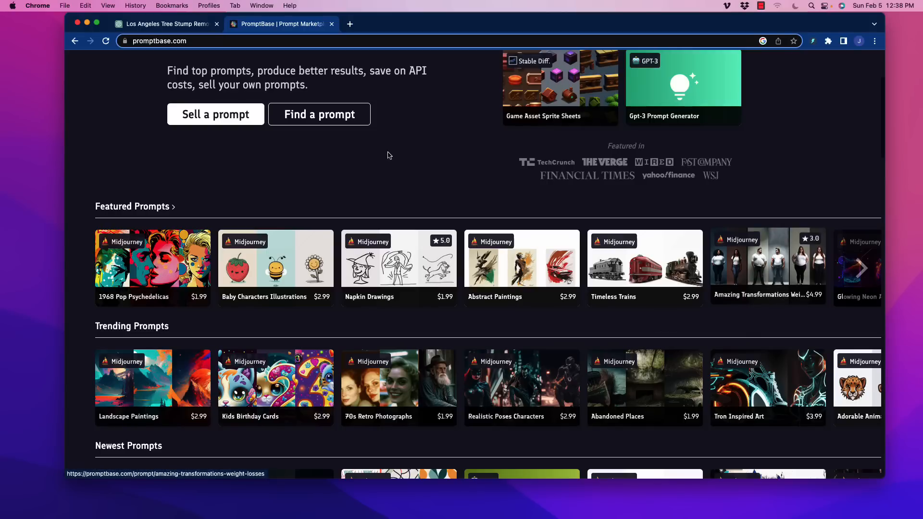
{"action": "scroll", "scroll_direction": "up", "scroll_amount": 3}
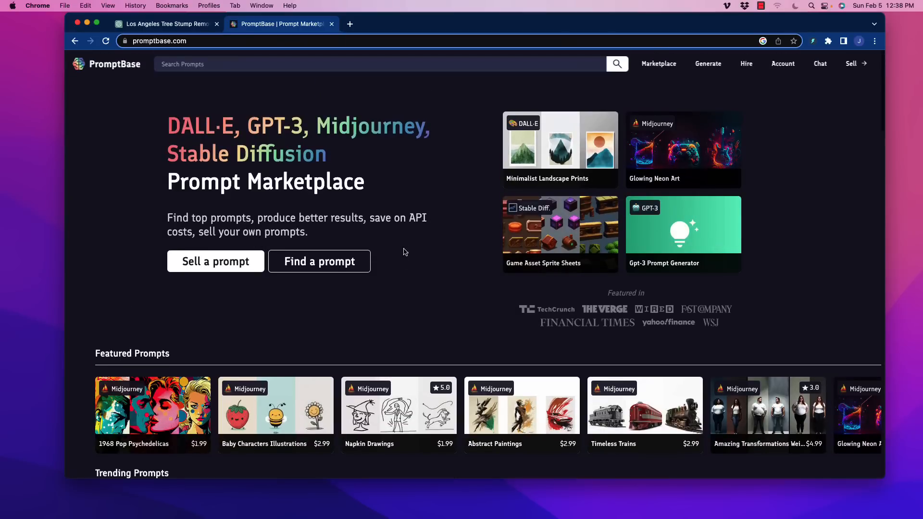
{"action": "mouse_move", "coordinate": [329, 268]}
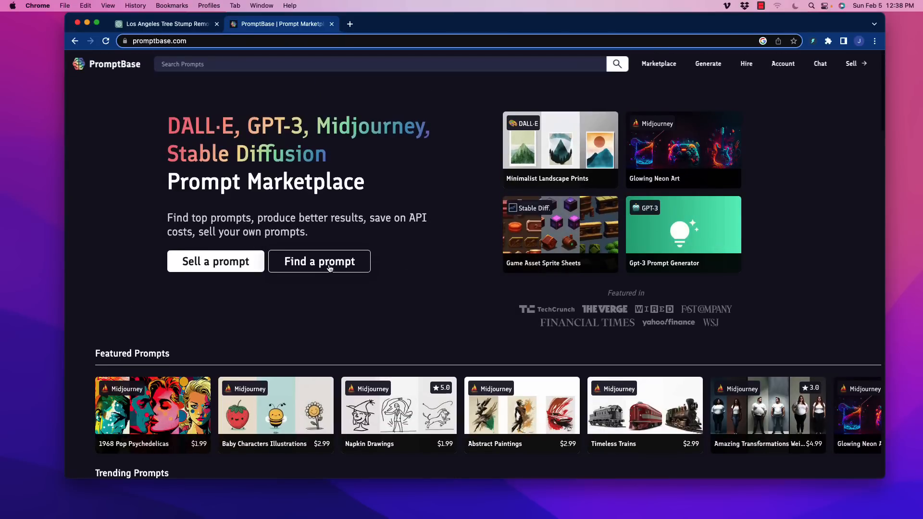
{"action": "mouse_move", "coordinate": [352, 260]}
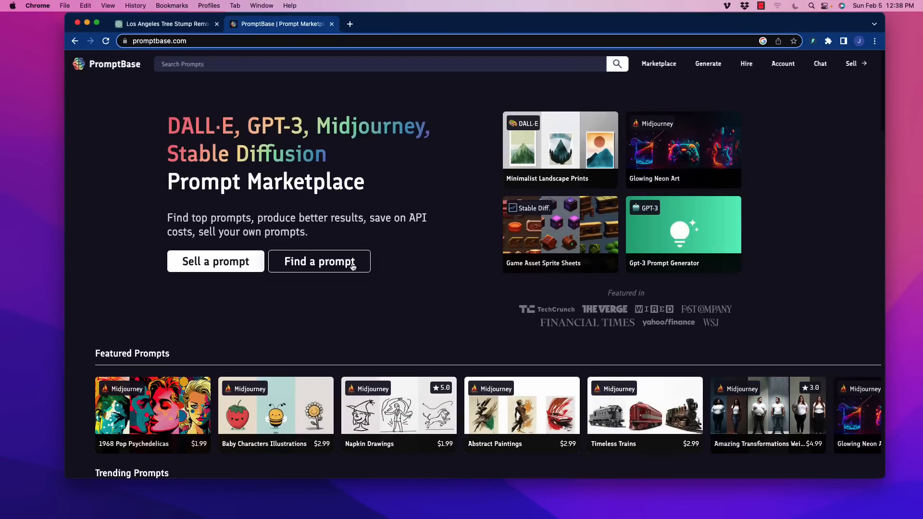
{"action": "left_click", "coordinate": [658, 63]}
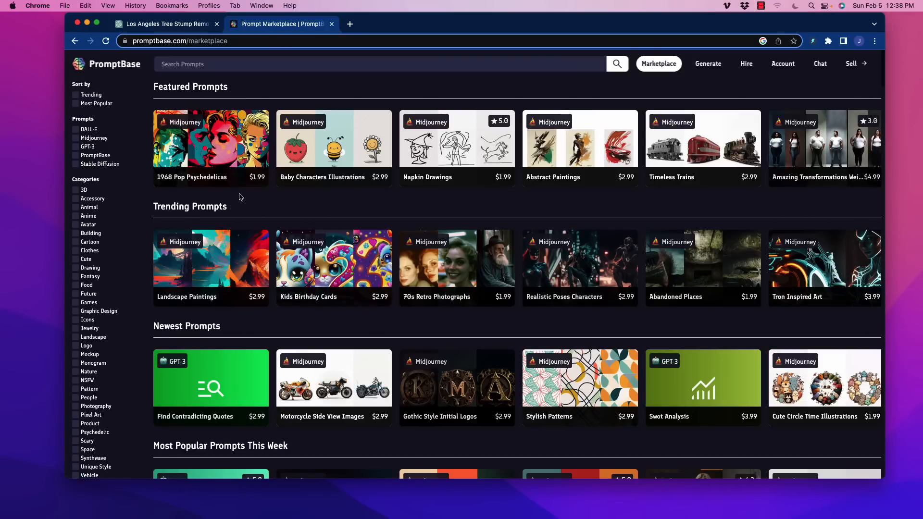
{"action": "mouse_move", "coordinate": [102, 245]}
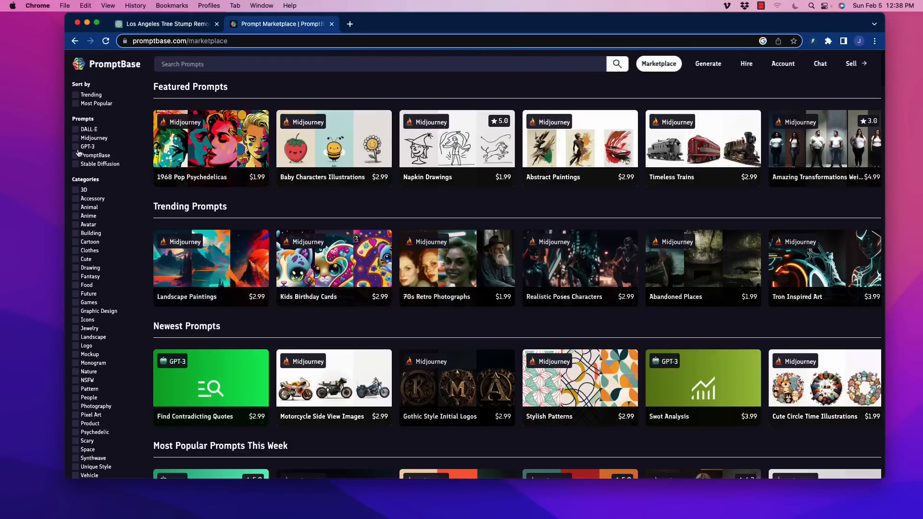
Filter to GPT-3 prompts and scroll to the $6.99 All-In-One Marketing Tool card
{"action": "left_click", "coordinate": [75, 146]}
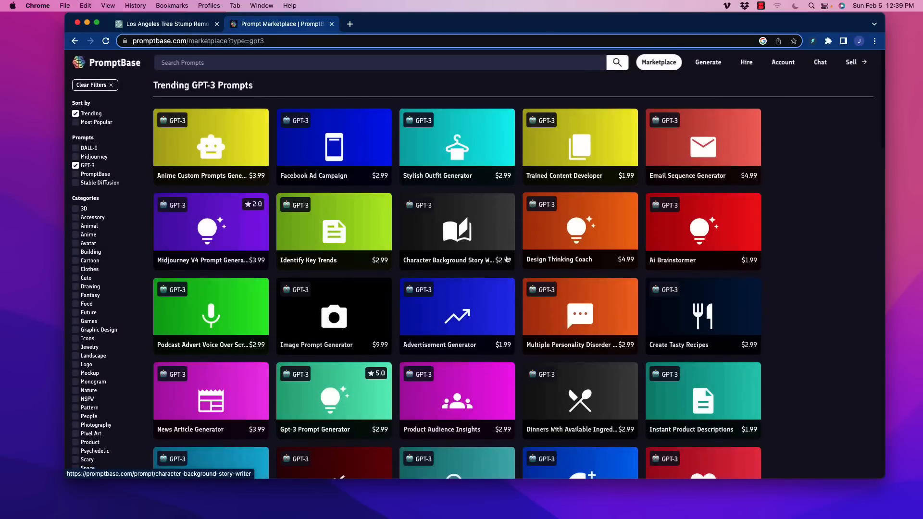
{"action": "scroll", "scroll_direction": "down", "scroll_amount": 3}
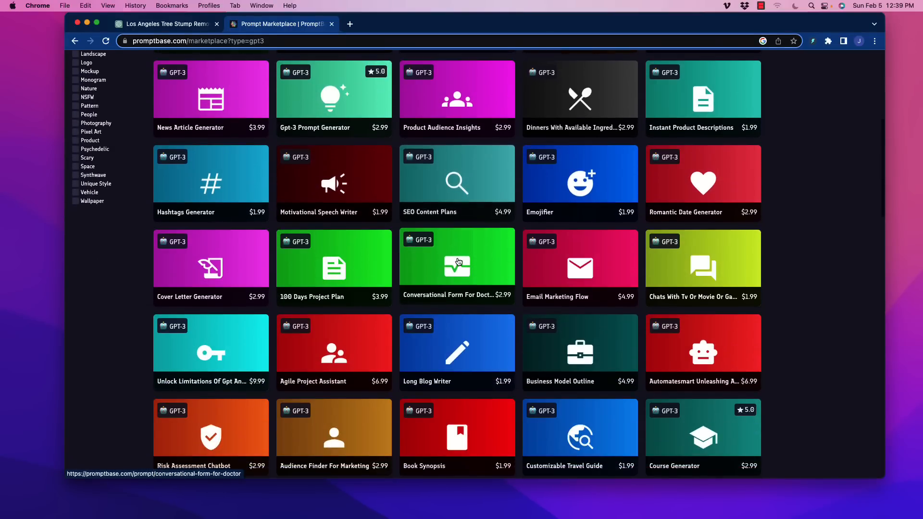
{"action": "scroll", "scroll_direction": "down", "scroll_amount": 3}
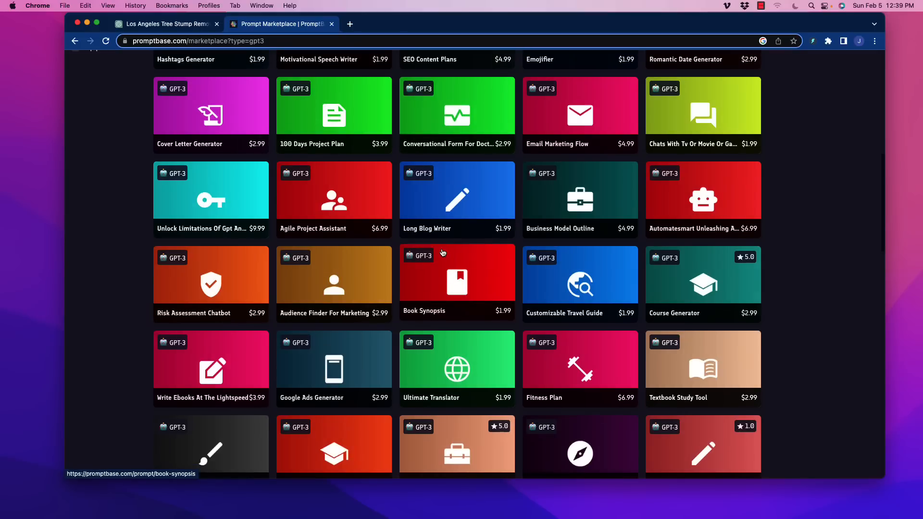
{"action": "mouse_move", "coordinate": [513, 266]}
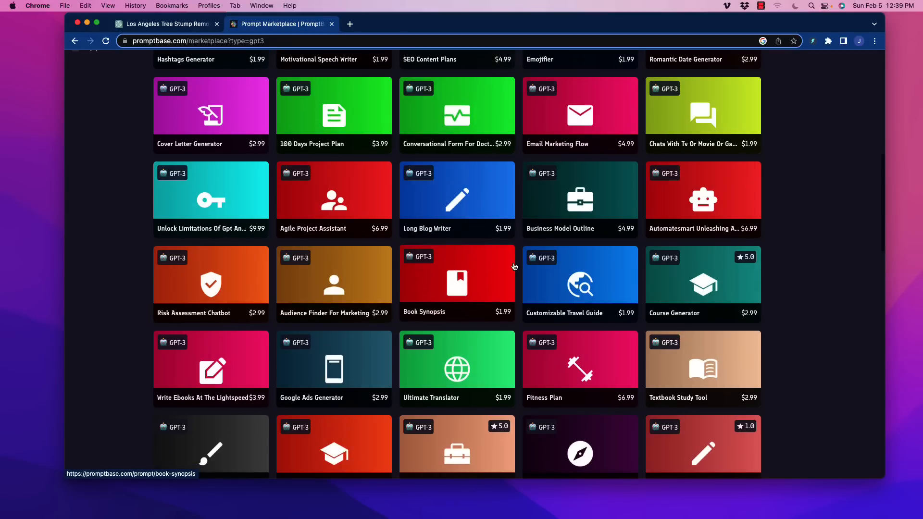
{"action": "mouse_move", "coordinate": [478, 248]}
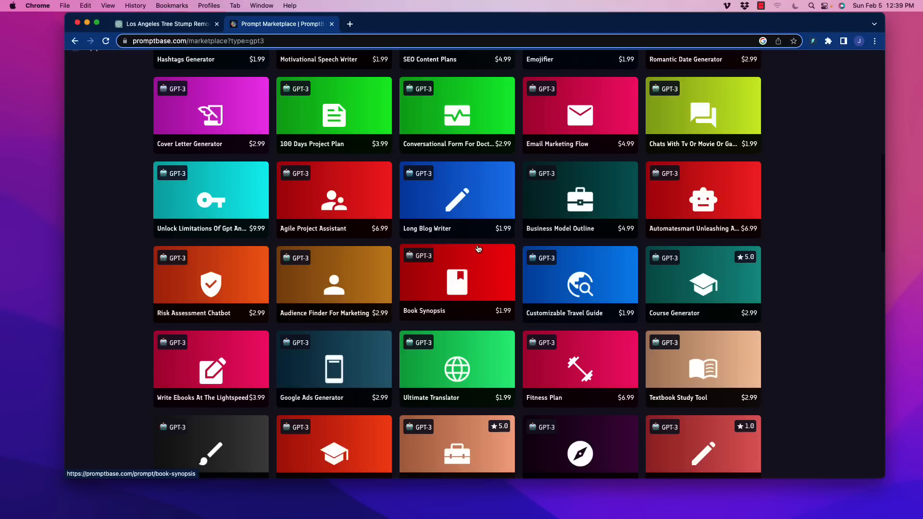
{"action": "mouse_move", "coordinate": [510, 279]}
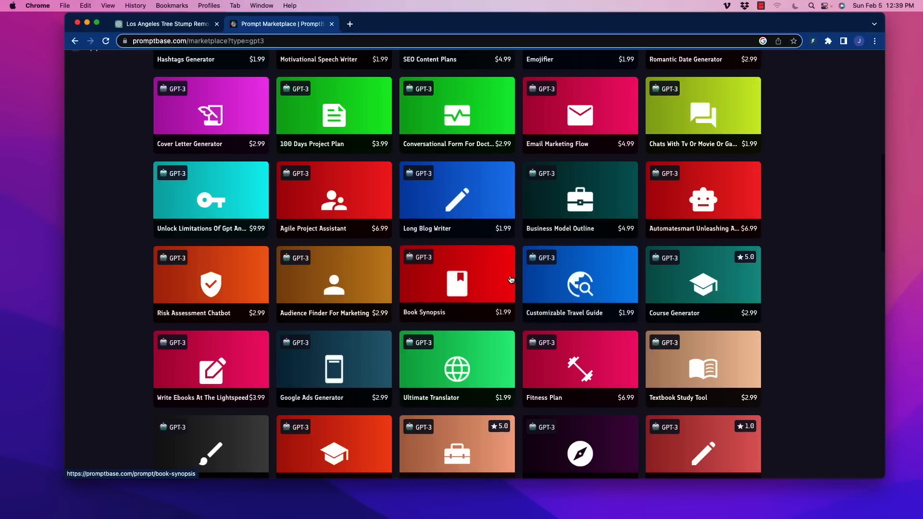
{"action": "scroll", "scroll_direction": "down", "scroll_amount": 3}
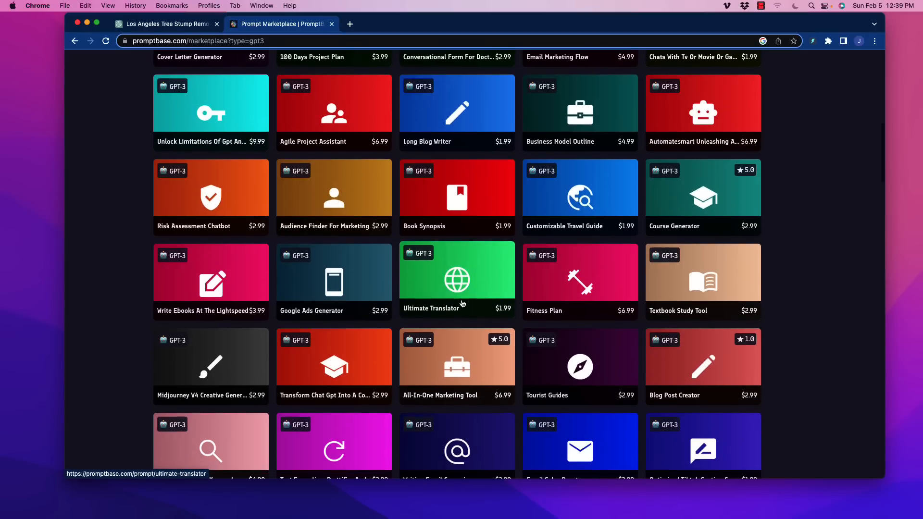
{"action": "scroll", "scroll_direction": "down", "scroll_amount": 3}
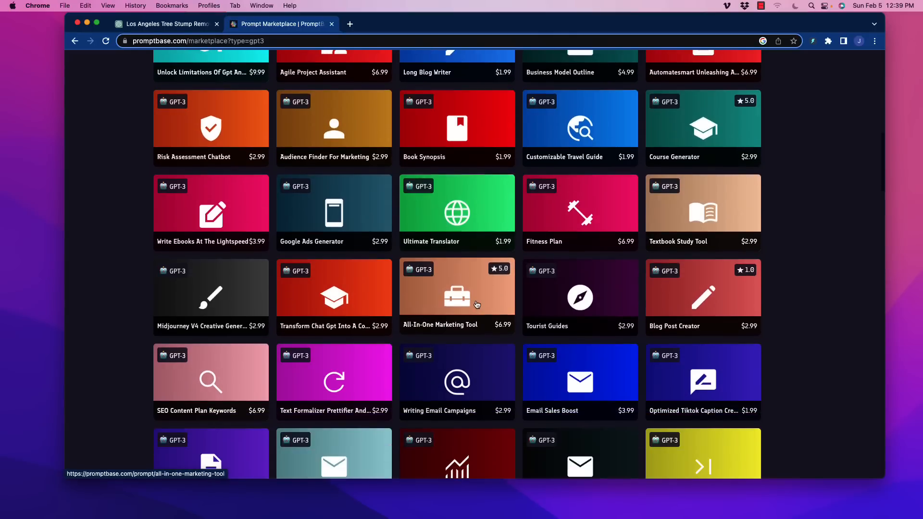
{"action": "mouse_move", "coordinate": [431, 334]}
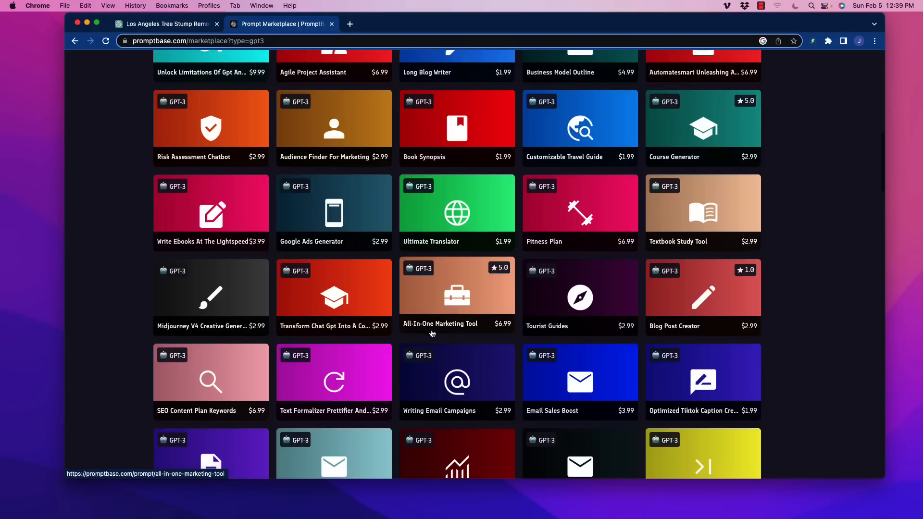
{"action": "mouse_move", "coordinate": [414, 275]}
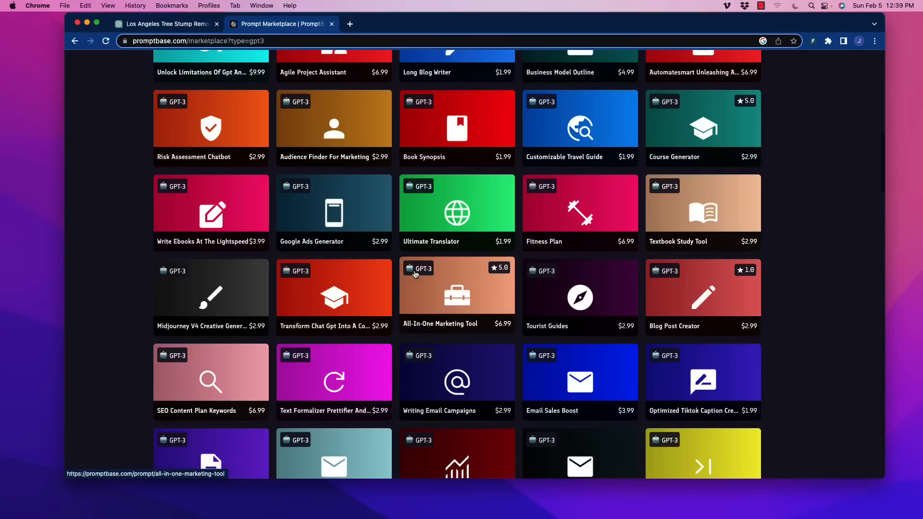
Open the All-In-One Marketing Tool card to view its title, ratings and Prompt Details
{"action": "left_click", "coordinate": [457, 289]}
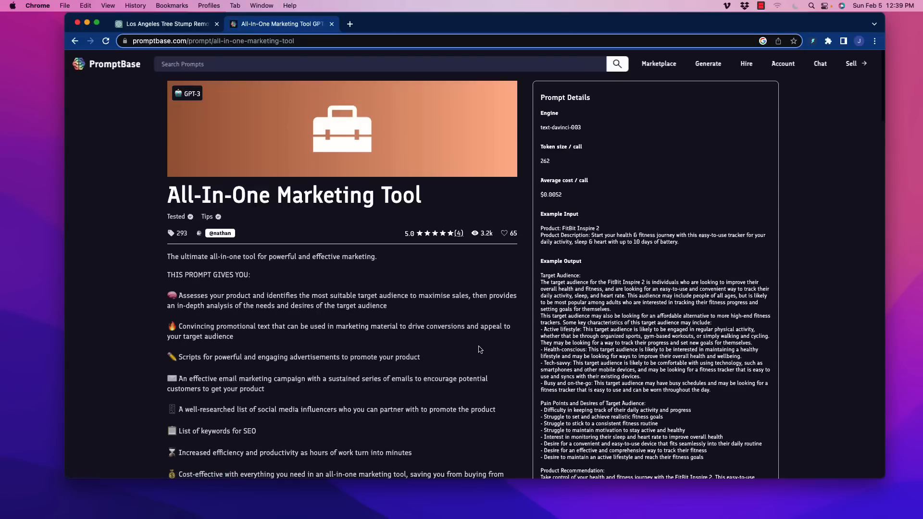
{"action": "mouse_move", "coordinate": [432, 260]}
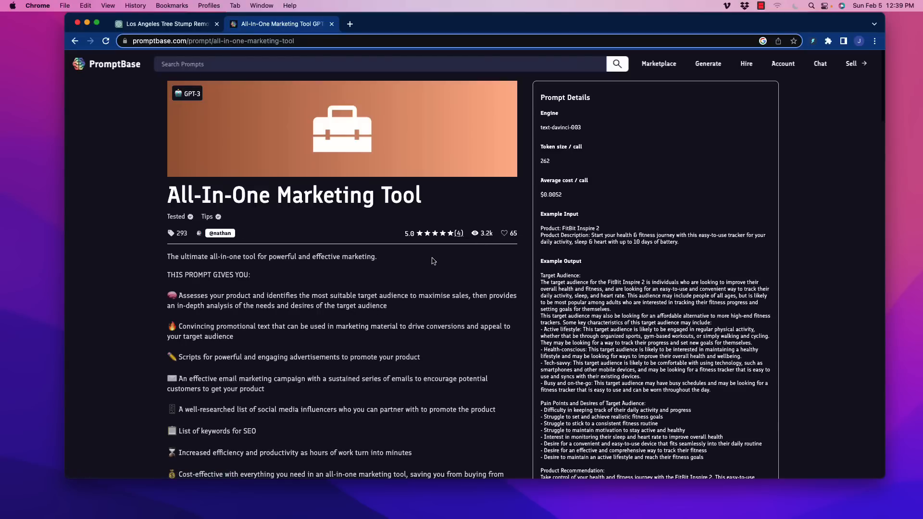
{"action": "mouse_move", "coordinate": [180, 202]}
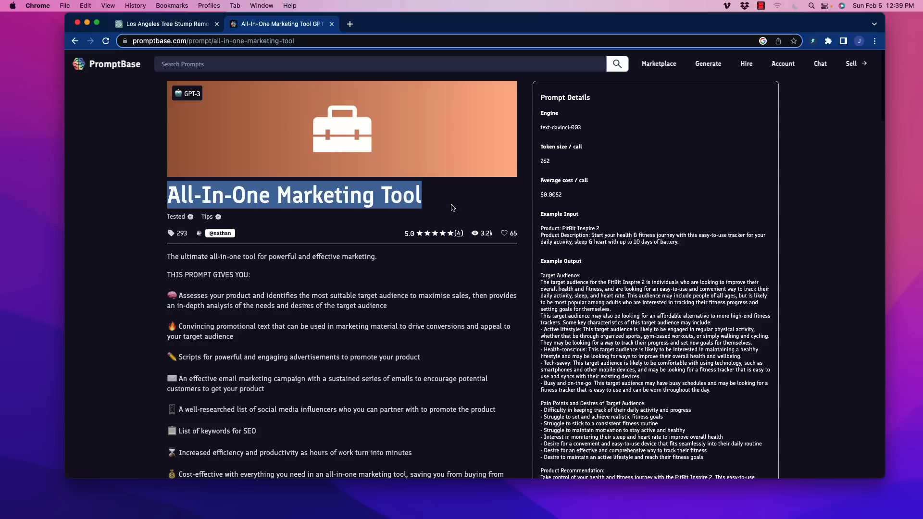
{"action": "mouse_move", "coordinate": [171, 233]}
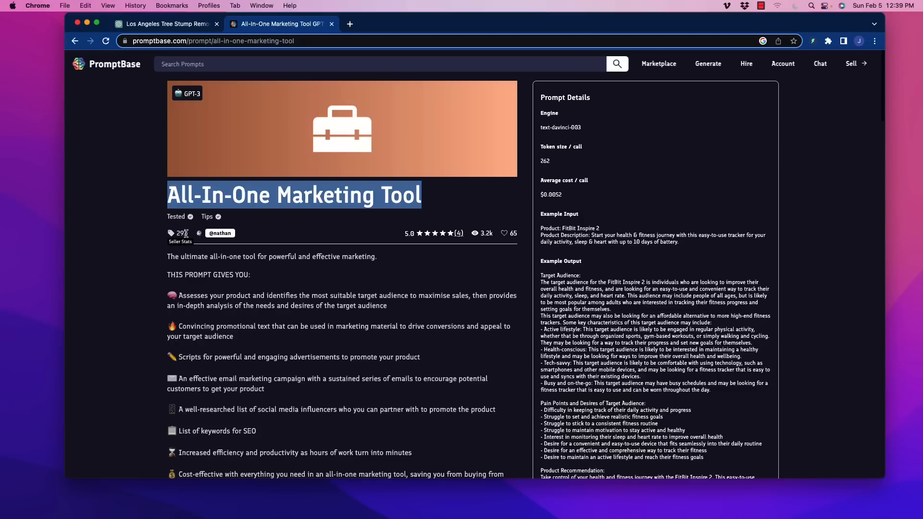
{"action": "mouse_move", "coordinate": [334, 258]}
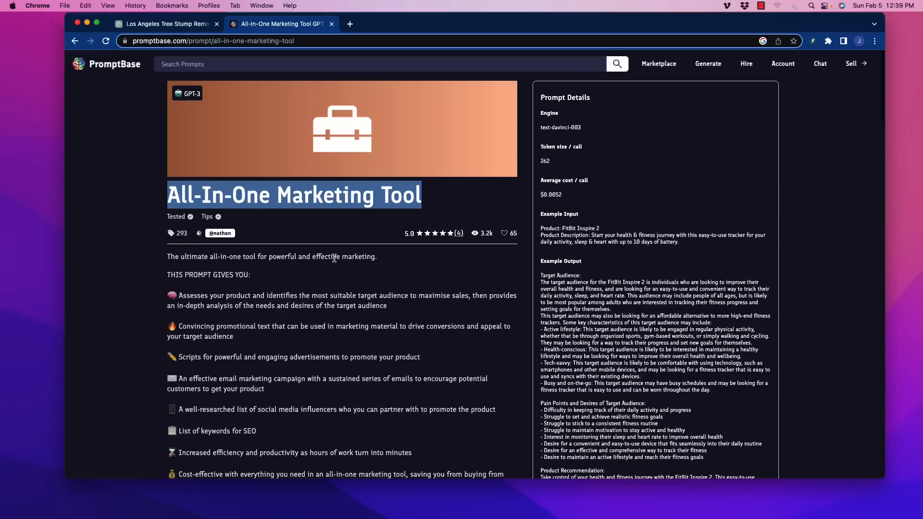
{"action": "mouse_move", "coordinate": [417, 240]}
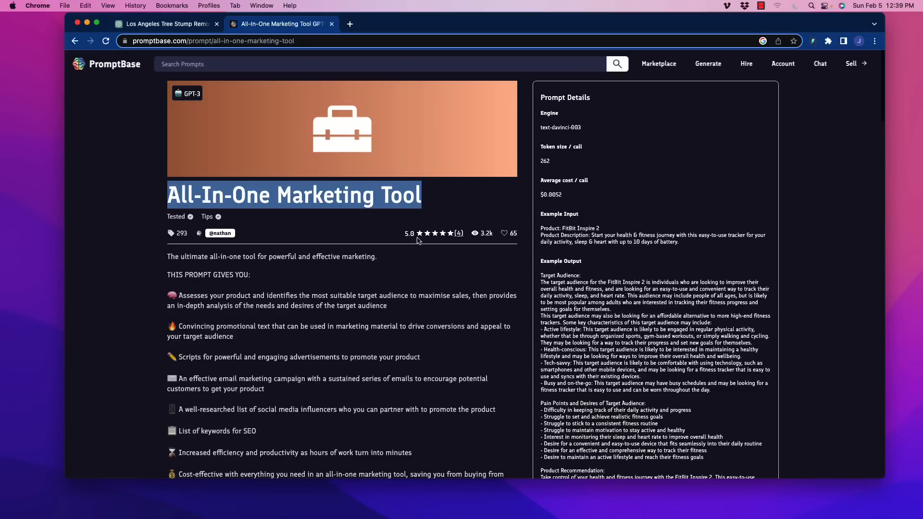
{"action": "mouse_move", "coordinate": [279, 241]}
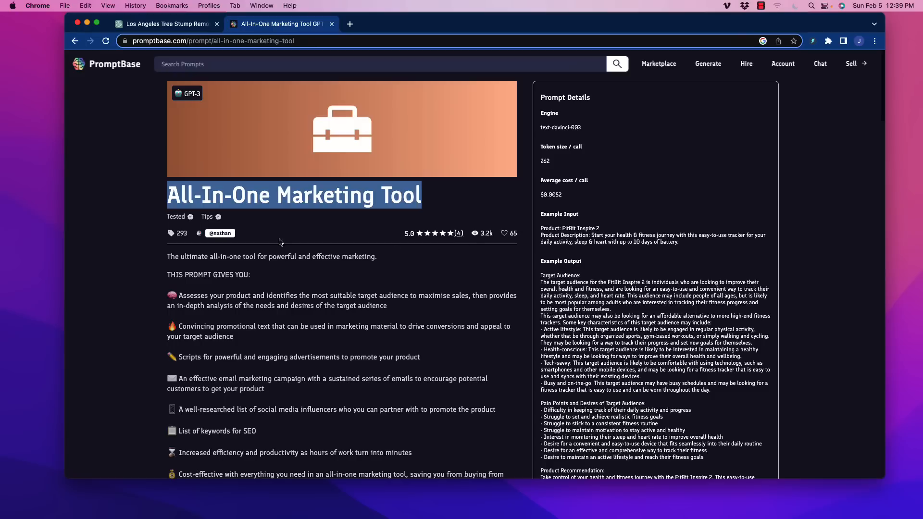
{"action": "mouse_move", "coordinate": [553, 139]}
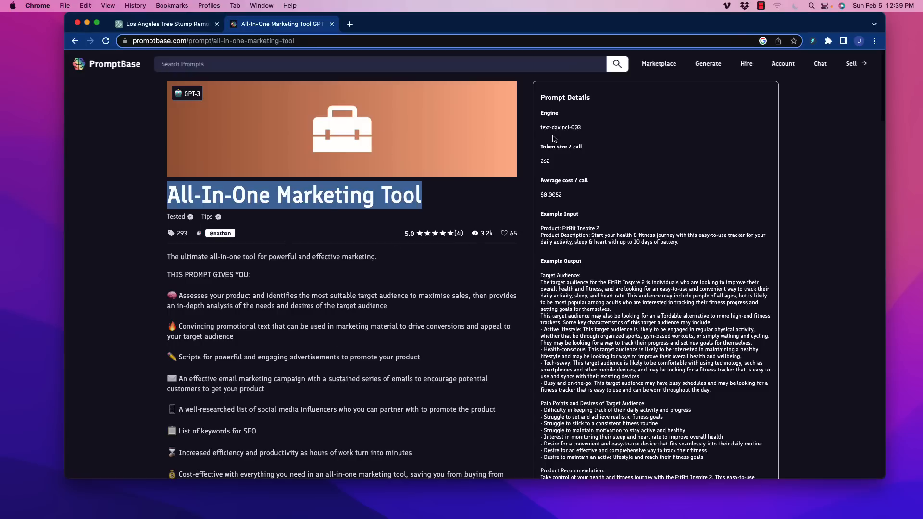
{"action": "mouse_move", "coordinate": [554, 213]}
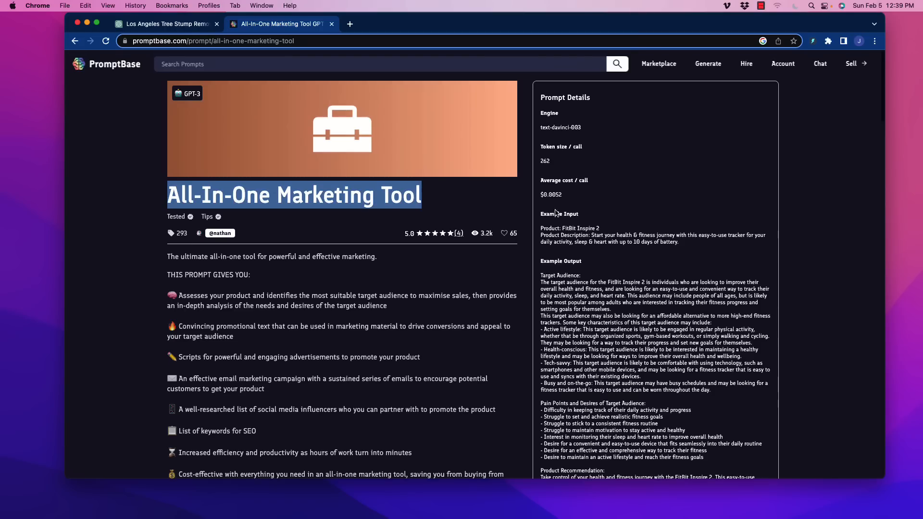
{"action": "mouse_move", "coordinate": [537, 134]}
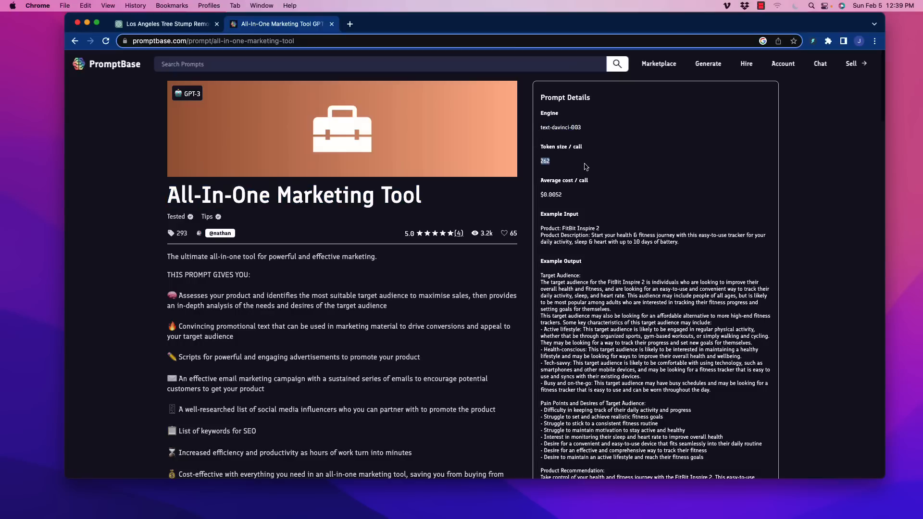
{"action": "mouse_move", "coordinate": [572, 210]}
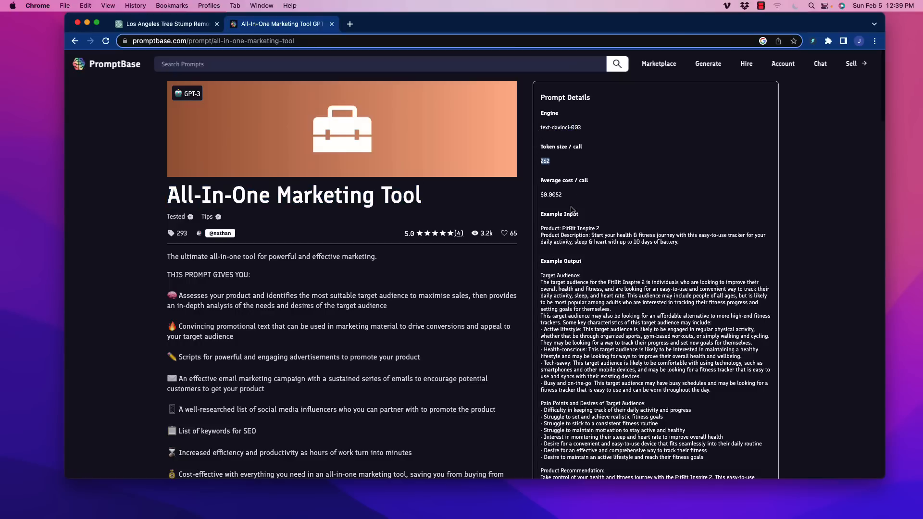
Scroll past the 'This prompt gives you' list to the EXAMPLE RESULT email campaigns
{"action": "scroll", "scroll_direction": "down", "scroll_amount": 3}
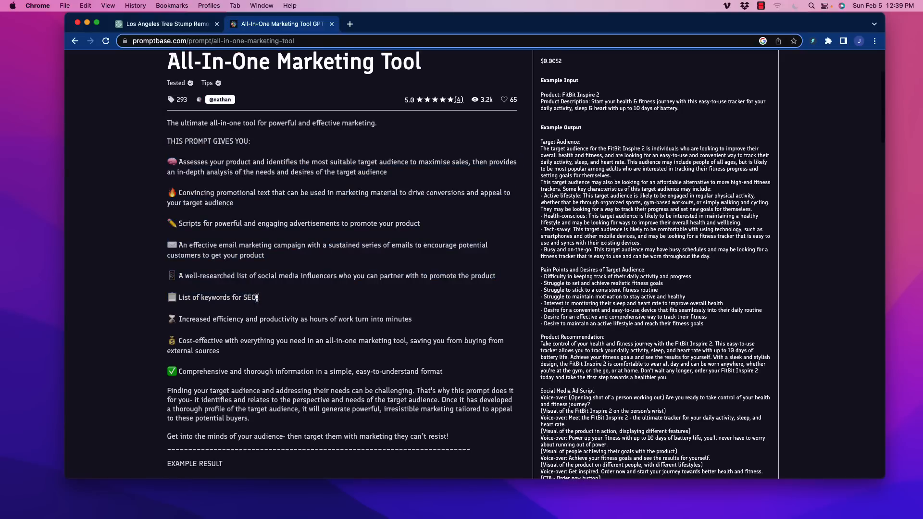
{"action": "scroll", "scroll_direction": "down", "scroll_amount": 3}
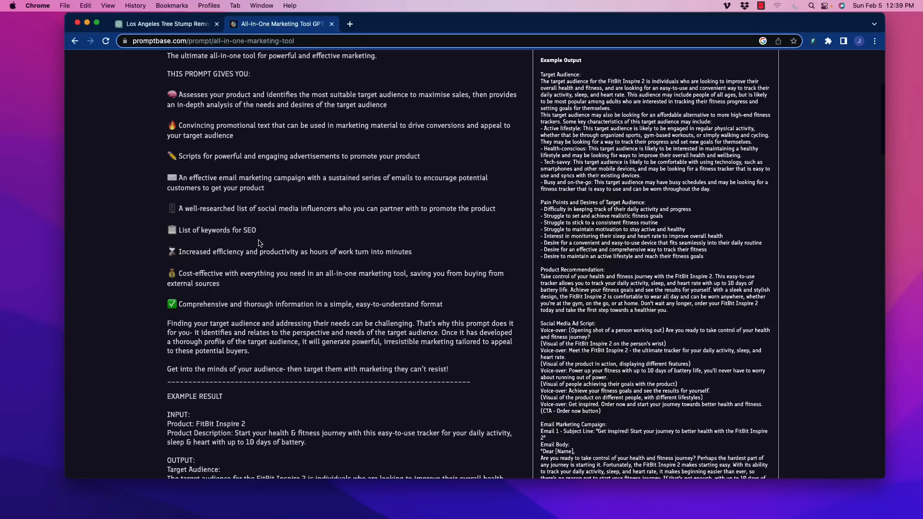
{"action": "mouse_move", "coordinate": [211, 115]}
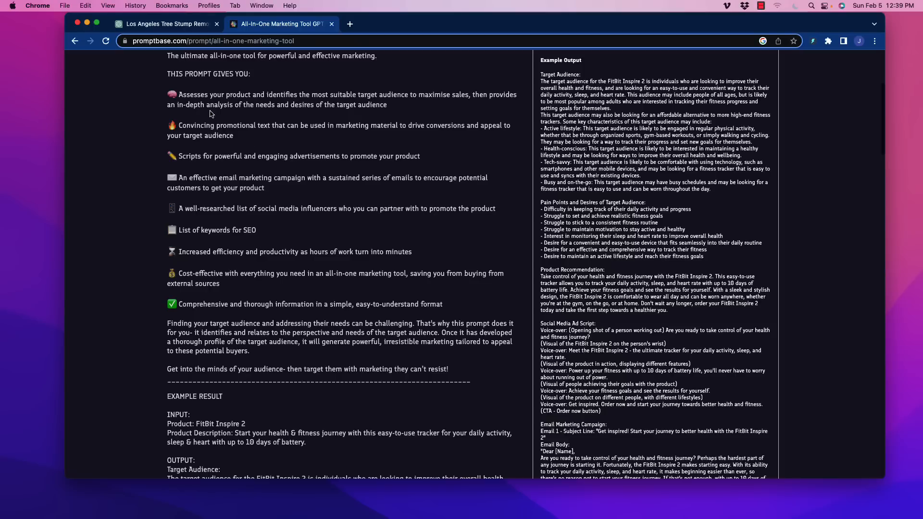
{"action": "mouse_move", "coordinate": [250, 299]}
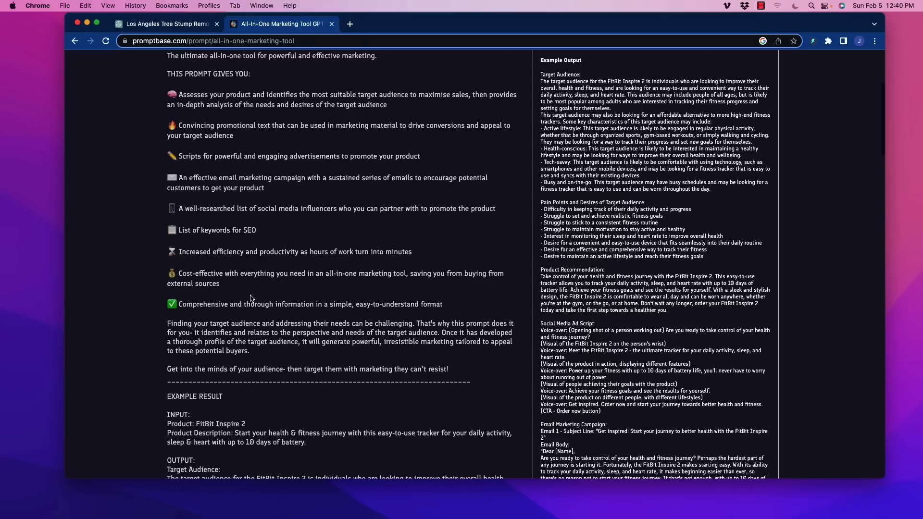
{"action": "scroll", "scroll_direction": "down", "scroll_amount": 3}
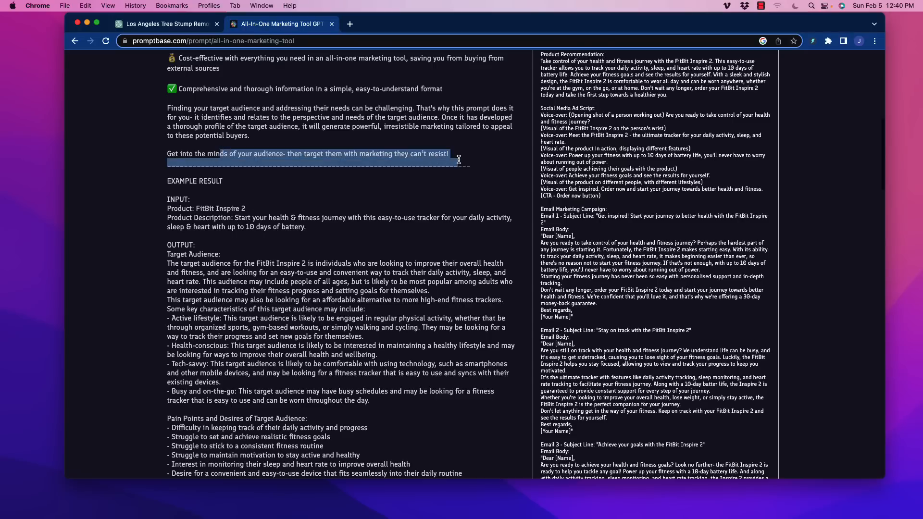
{"action": "scroll", "scroll_direction": "down", "scroll_amount": 3}
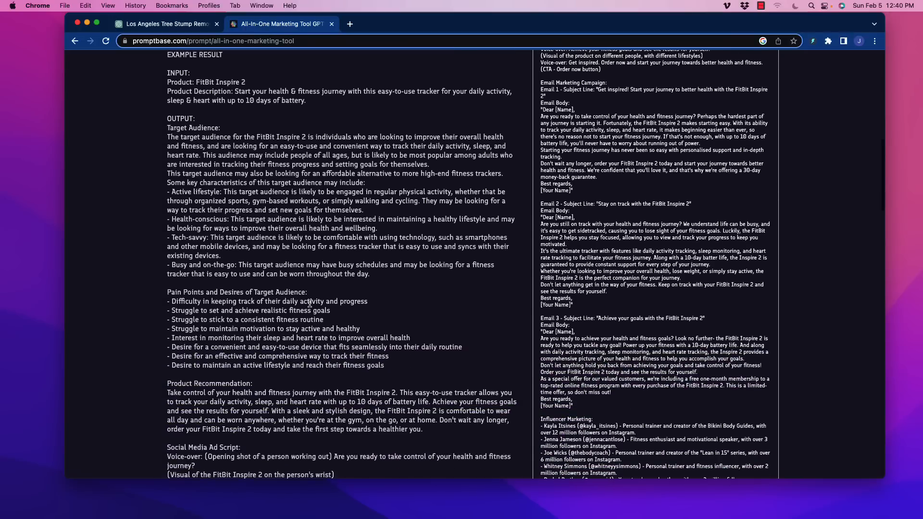
{"action": "scroll", "scroll_direction": "down", "scroll_amount": 3}
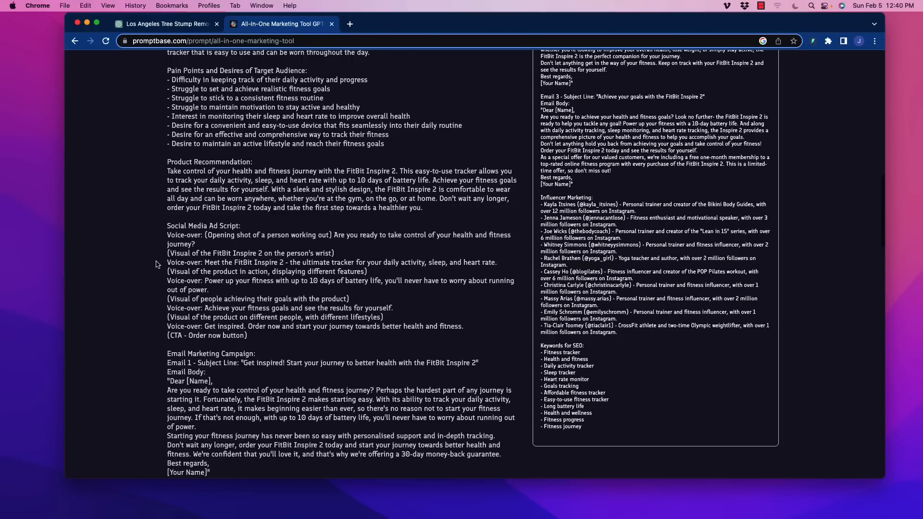
{"action": "scroll", "scroll_direction": "up", "scroll_amount": 3}
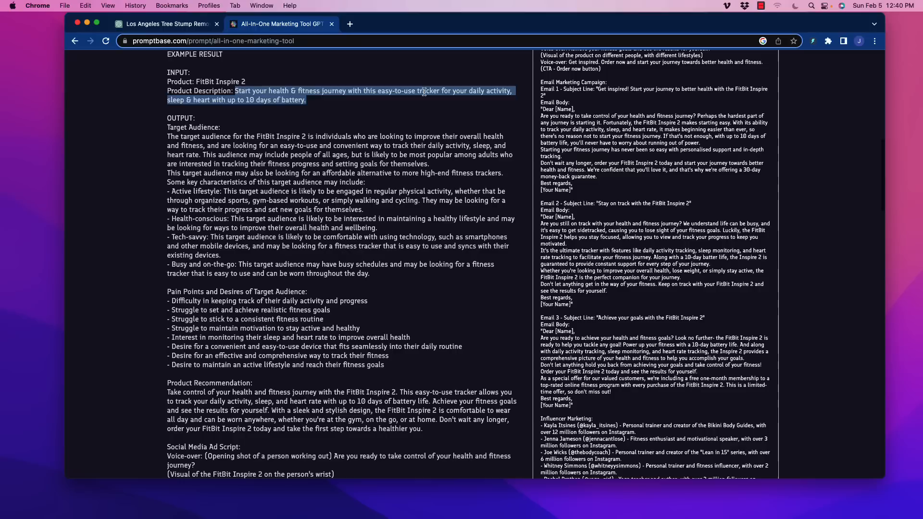
{"action": "left_click", "coordinate": [166, 131]}
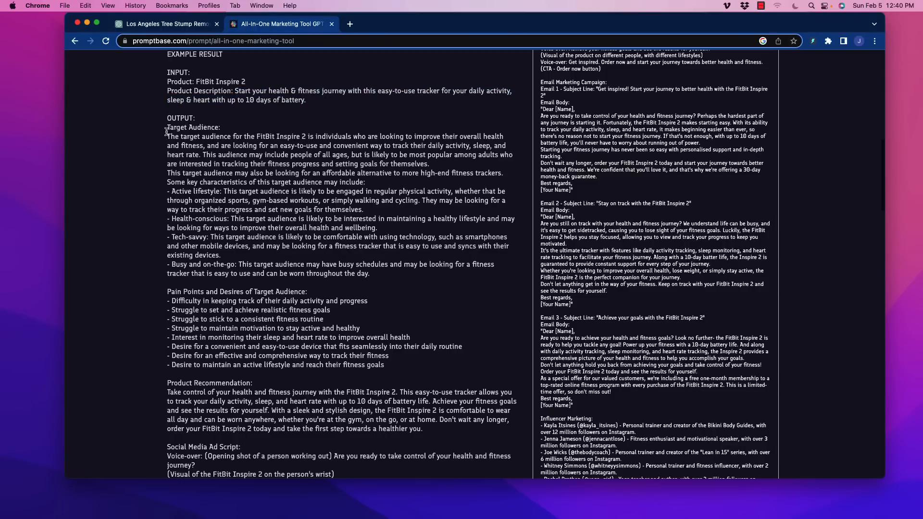
{"action": "scroll", "scroll_direction": "down", "scroll_amount": 3}
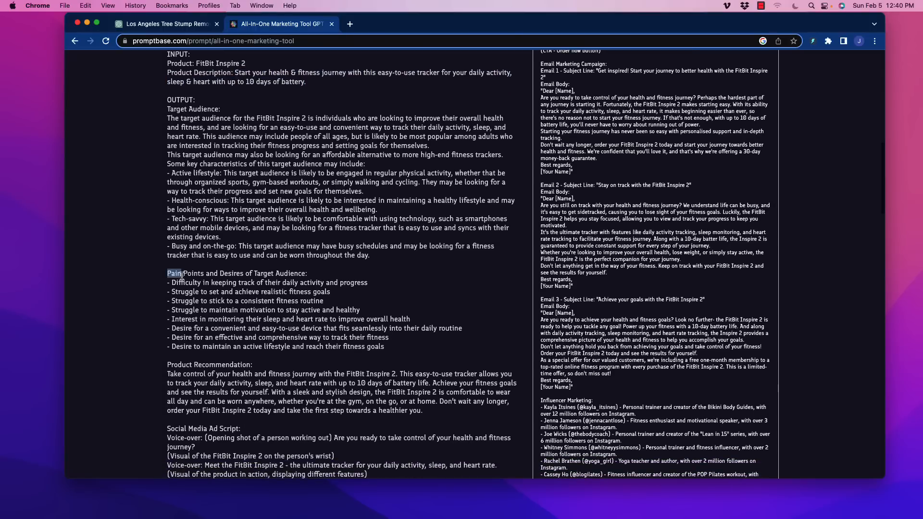
{"action": "scroll", "scroll_direction": "down", "scroll_amount": 3}
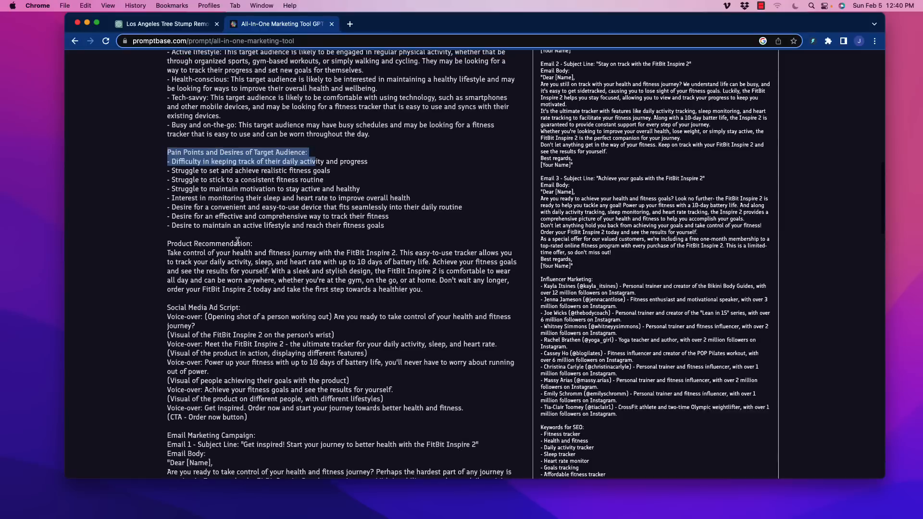
{"action": "scroll", "scroll_direction": "up", "scroll_amount": 3}
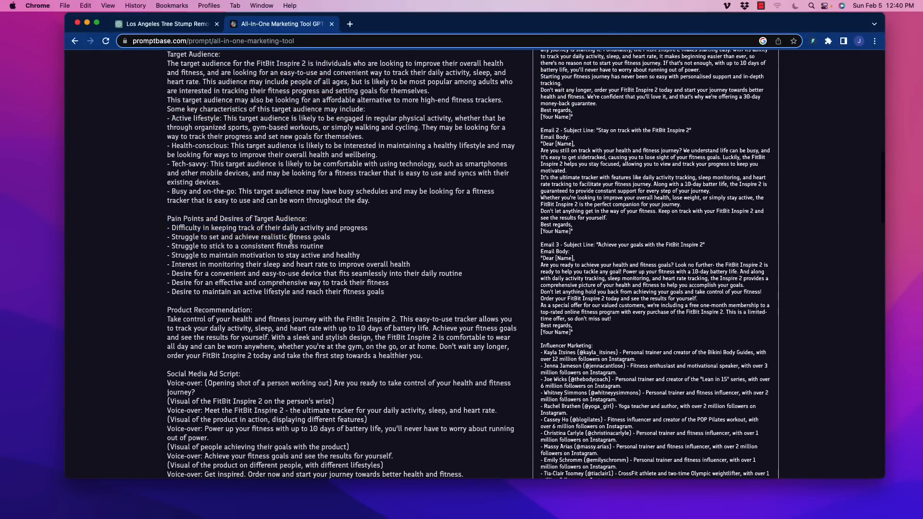
{"action": "mouse_move", "coordinate": [280, 289]}
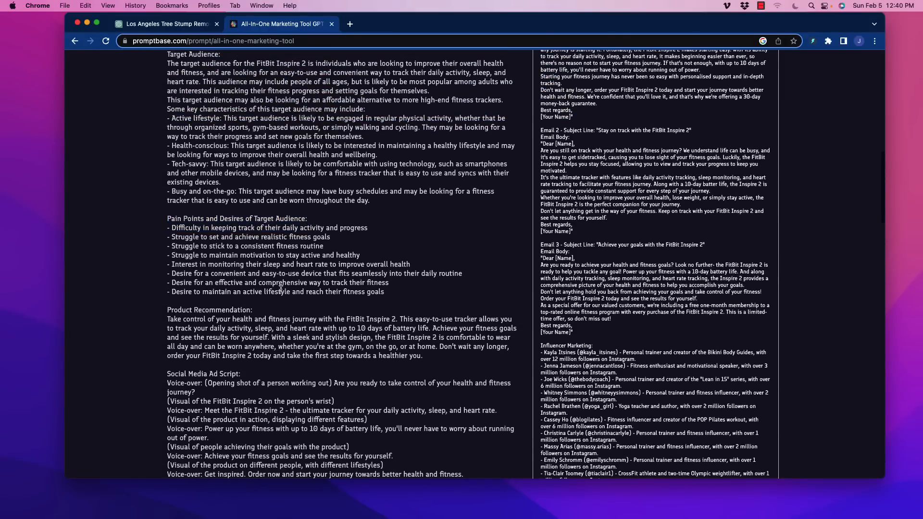
{"action": "scroll", "scroll_direction": "down", "scroll_amount": 3}
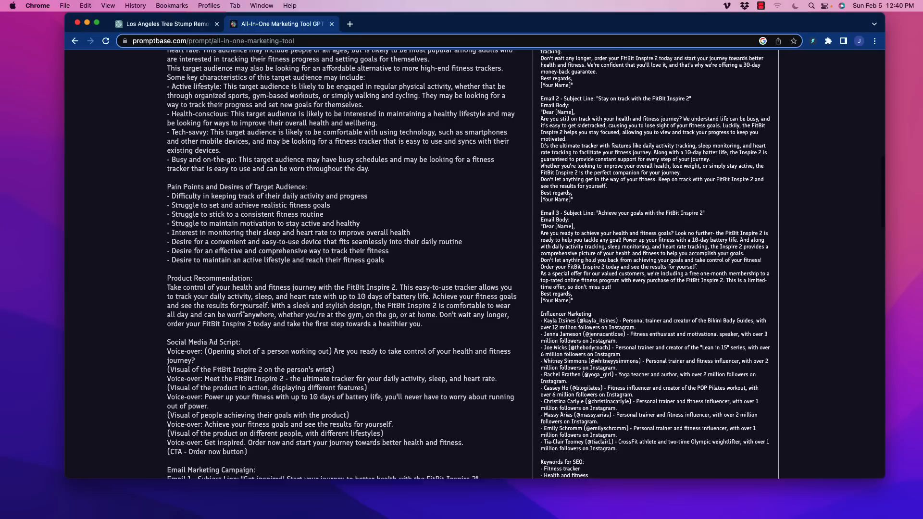
{"action": "scroll", "scroll_direction": "down", "scroll_amount": 3}
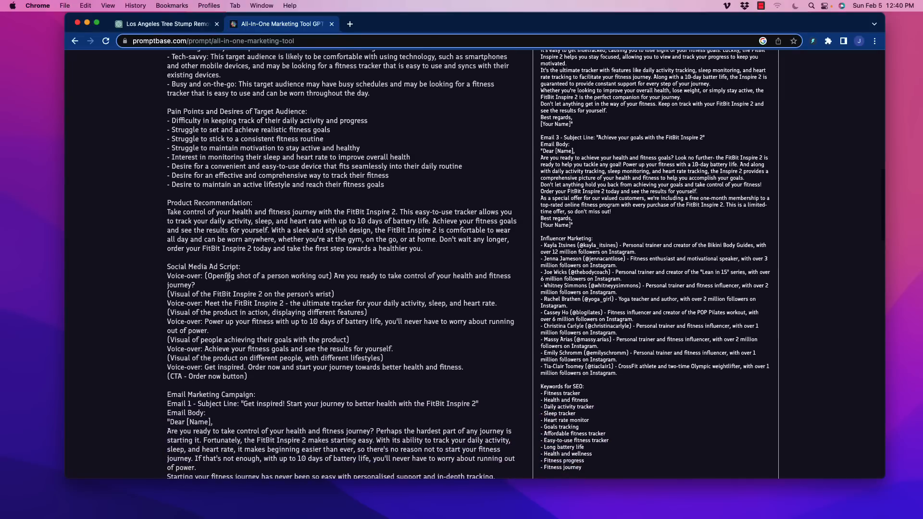
{"action": "scroll", "scroll_direction": "down", "scroll_amount": 3}
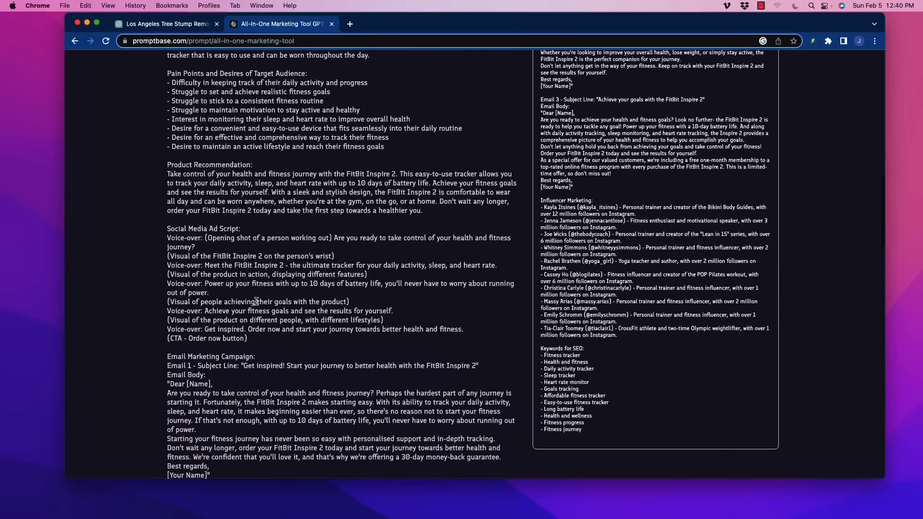
{"action": "scroll", "scroll_direction": "down", "scroll_amount": 3}
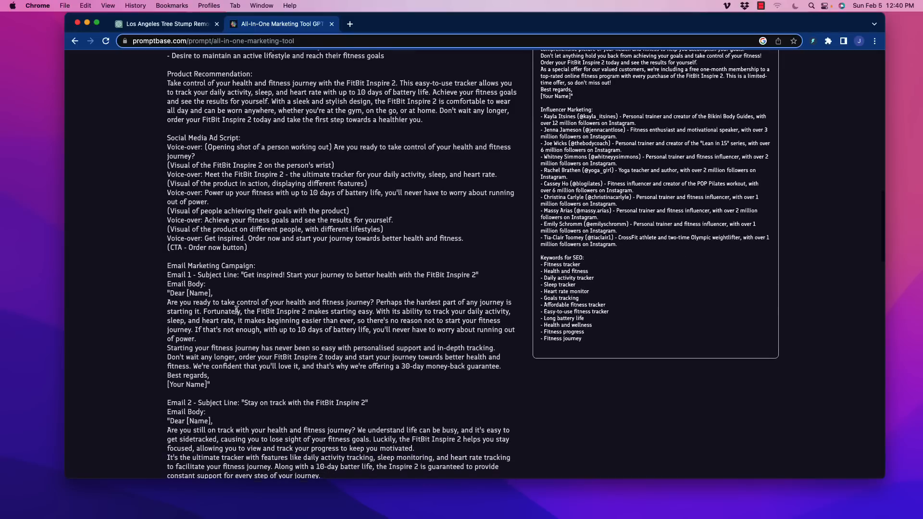
{"action": "scroll", "scroll_direction": "down", "scroll_amount": 3}
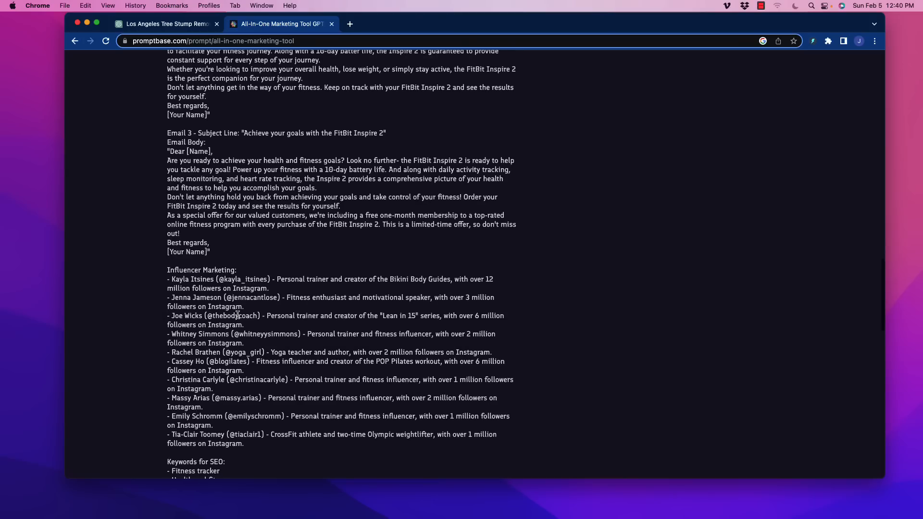
{"action": "scroll", "scroll_direction": "down", "scroll_amount": 3}
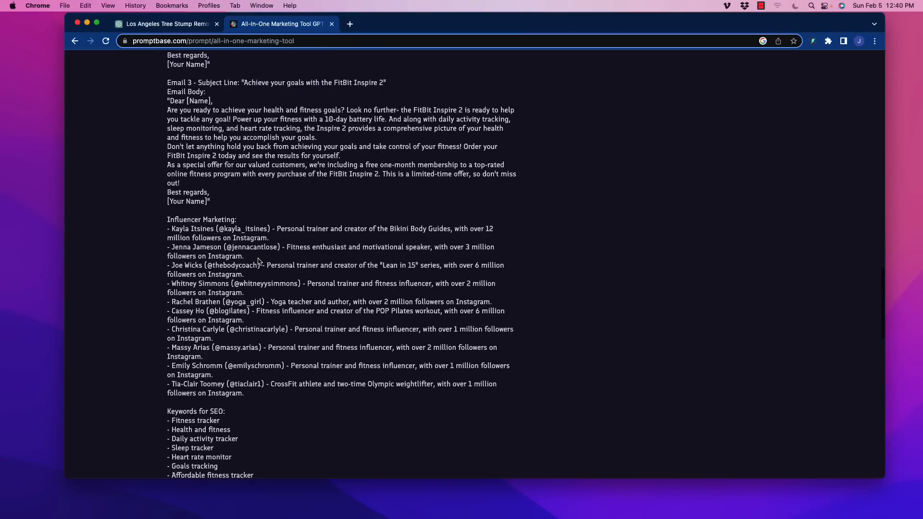
{"action": "mouse_move", "coordinate": [296, 244]}
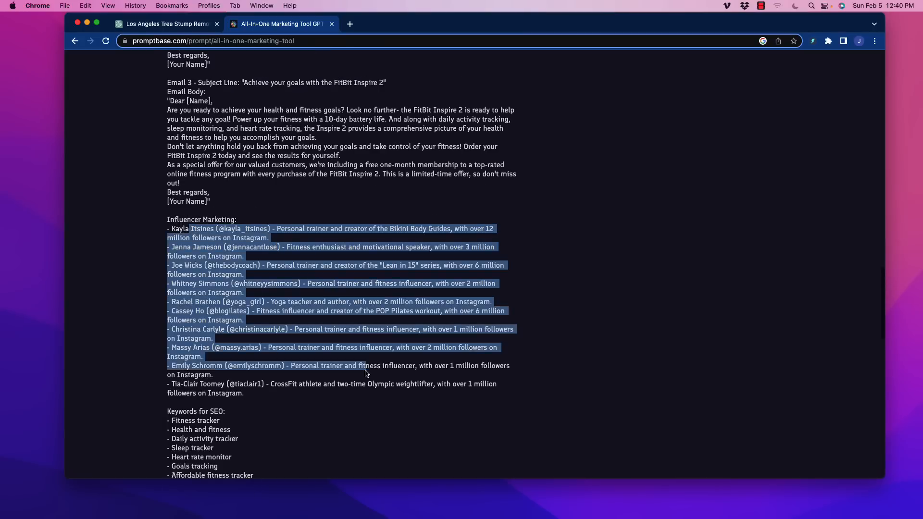
{"action": "scroll", "scroll_direction": "down", "scroll_amount": 3}
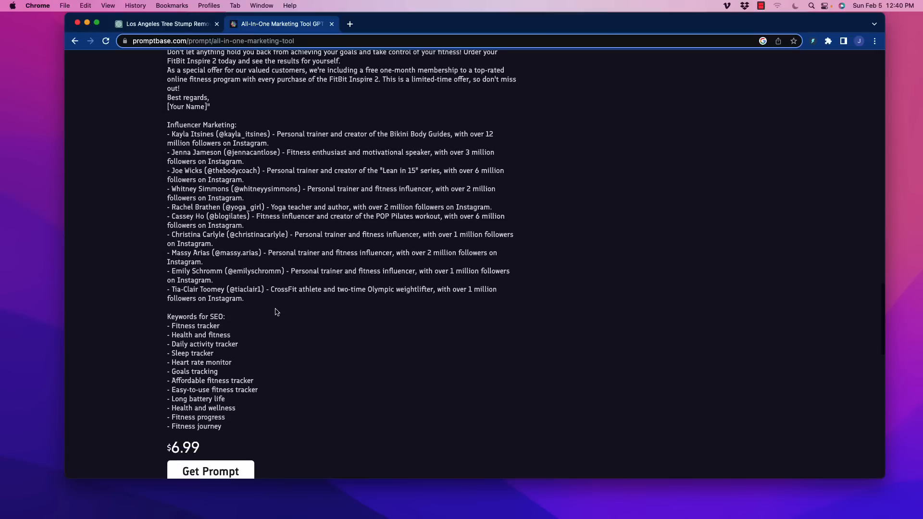
{"action": "mouse_move", "coordinate": [167, 316]}
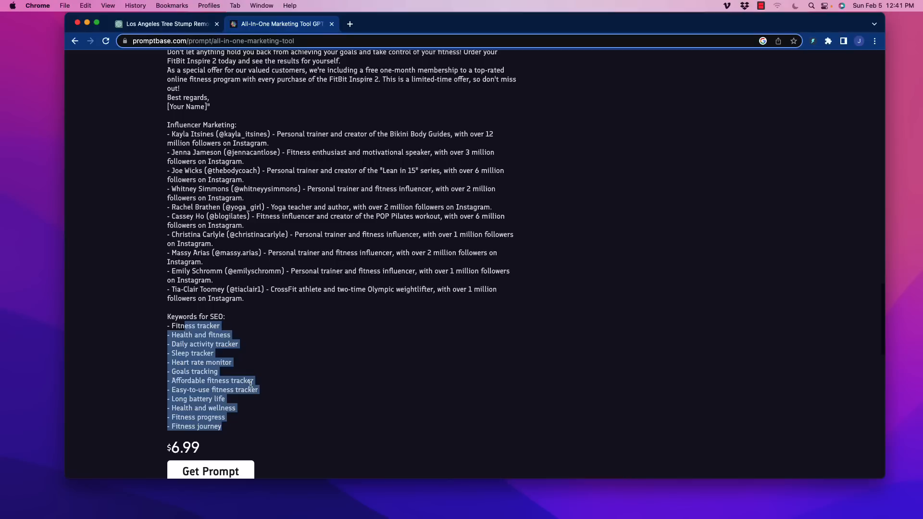
{"action": "scroll", "scroll_direction": "up", "scroll_amount": 3}
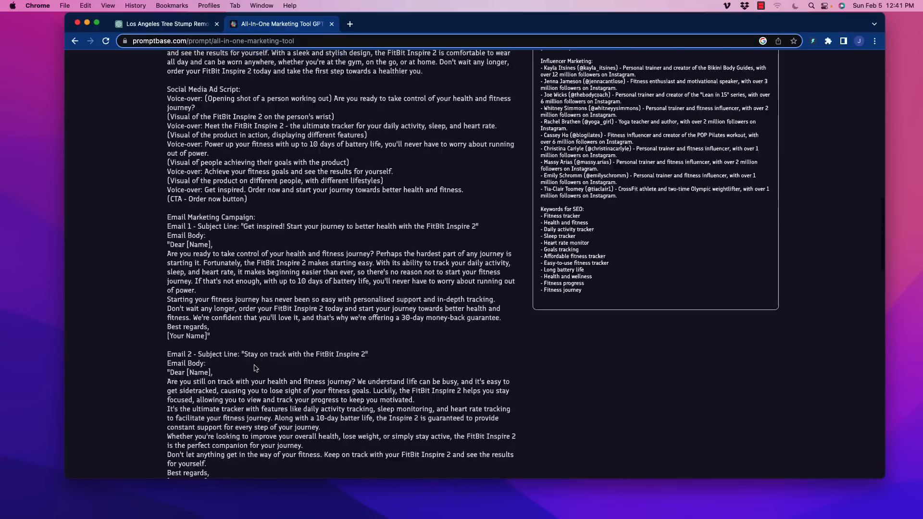
{"action": "scroll", "scroll_direction": "up", "scroll_amount": 3}
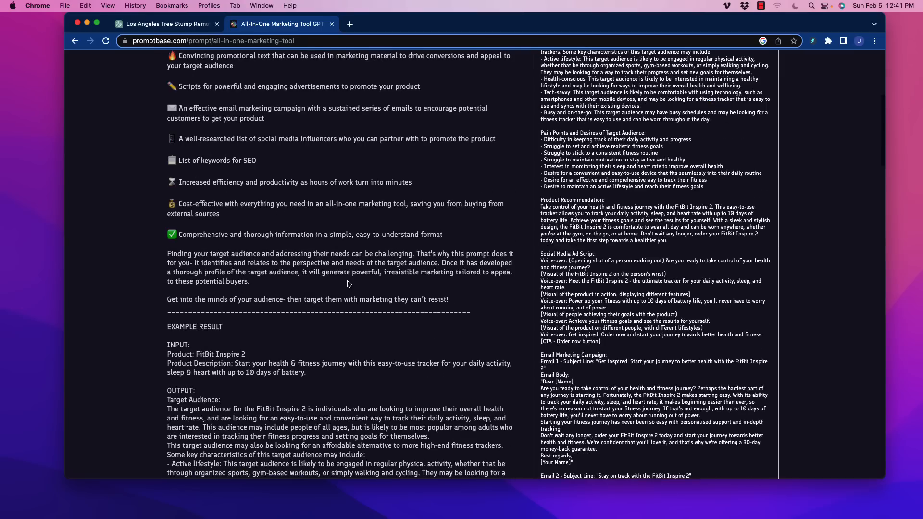
{"action": "scroll", "scroll_direction": "up", "scroll_amount": 3}
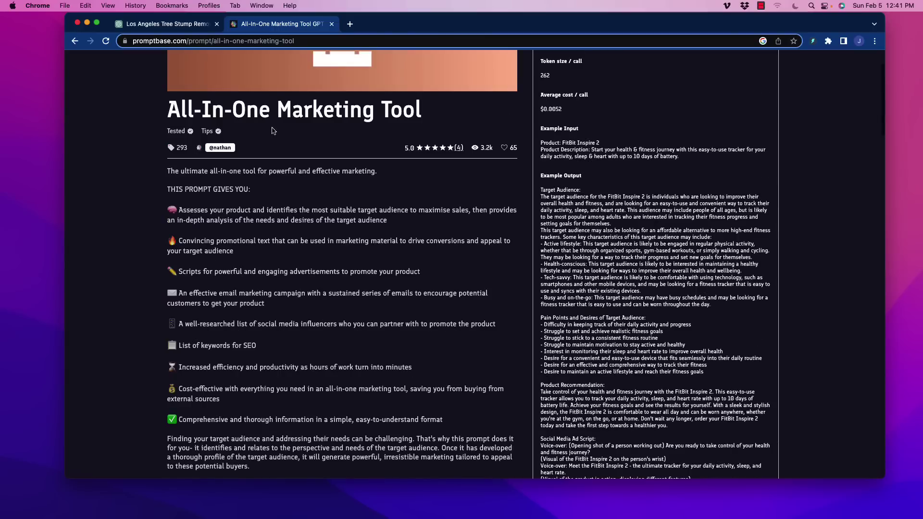
{"action": "mouse_move", "coordinate": [360, 361]}
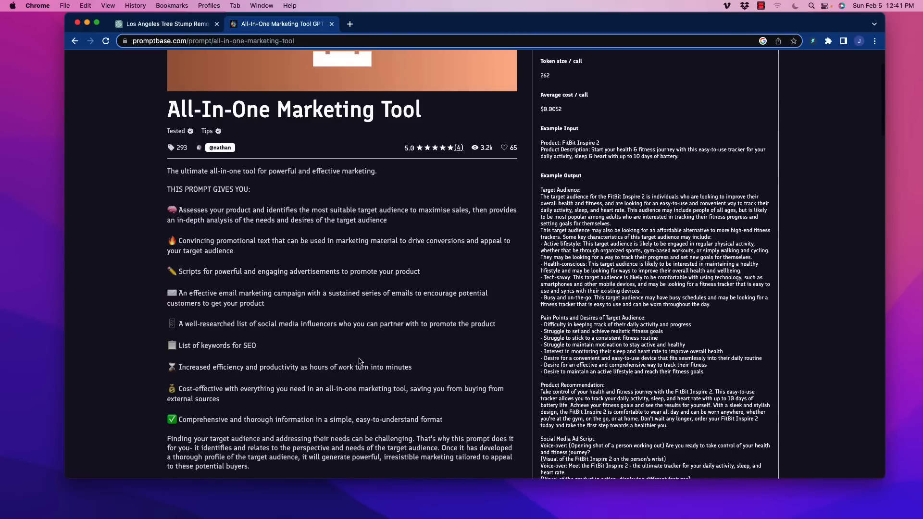
{"action": "scroll", "scroll_direction": "down", "scroll_amount": 3}
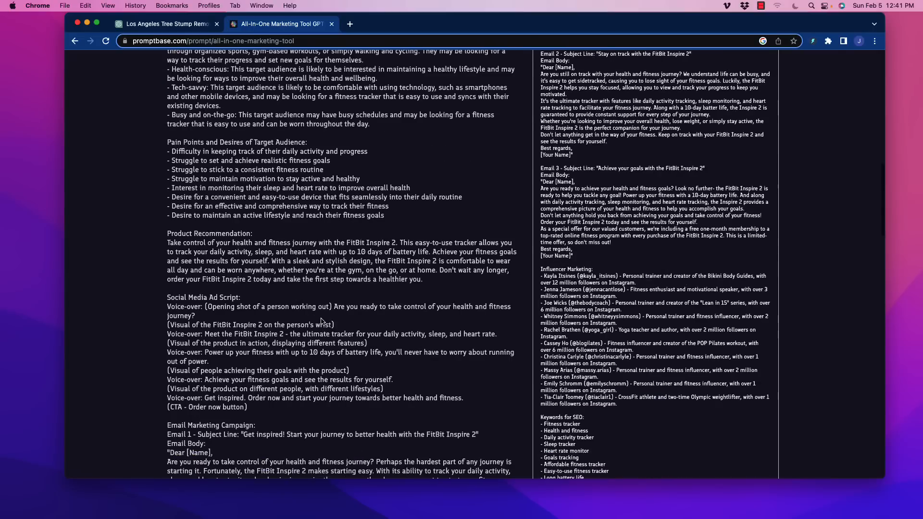
{"action": "scroll", "scroll_direction": "down", "scroll_amount": 3}
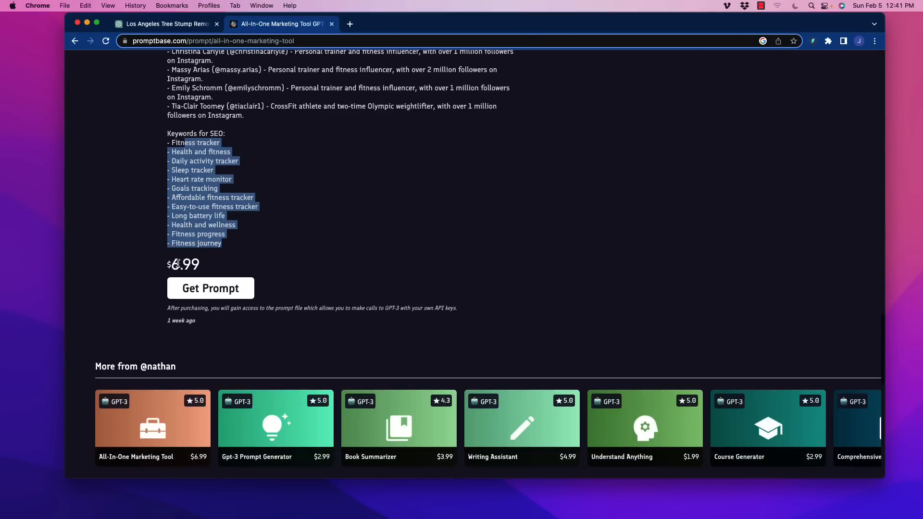
{"action": "scroll", "scroll_direction": "up", "scroll_amount": 3}
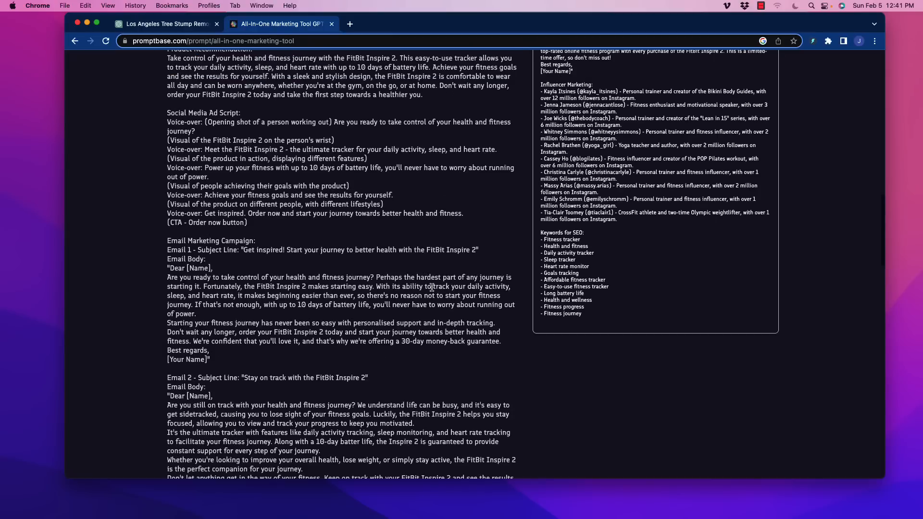
{"action": "scroll", "scroll_direction": "up", "scroll_amount": 3}
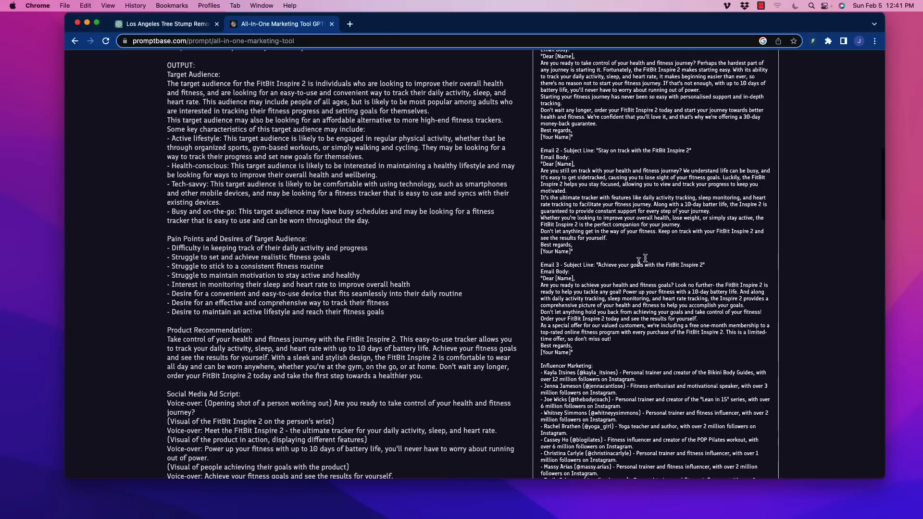
{"action": "scroll", "scroll_direction": "up", "scroll_amount": 3}
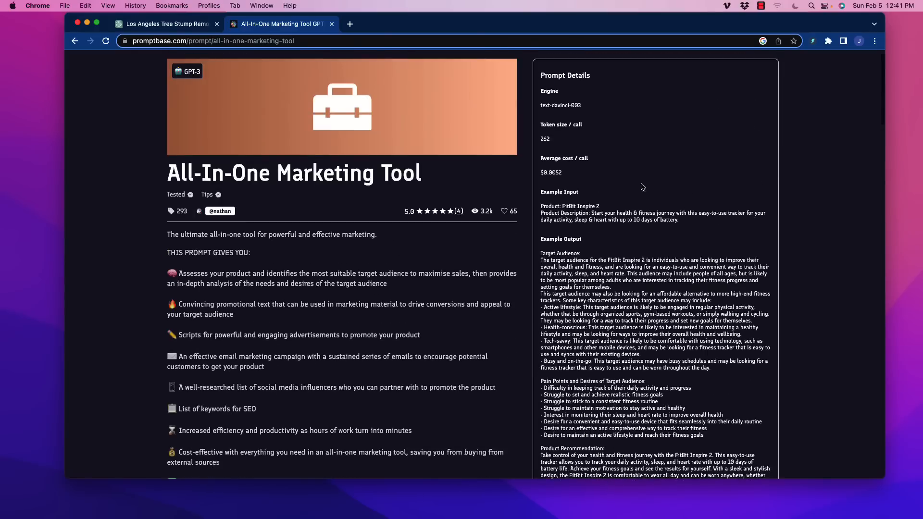
{"action": "mouse_move", "coordinate": [749, 258]}
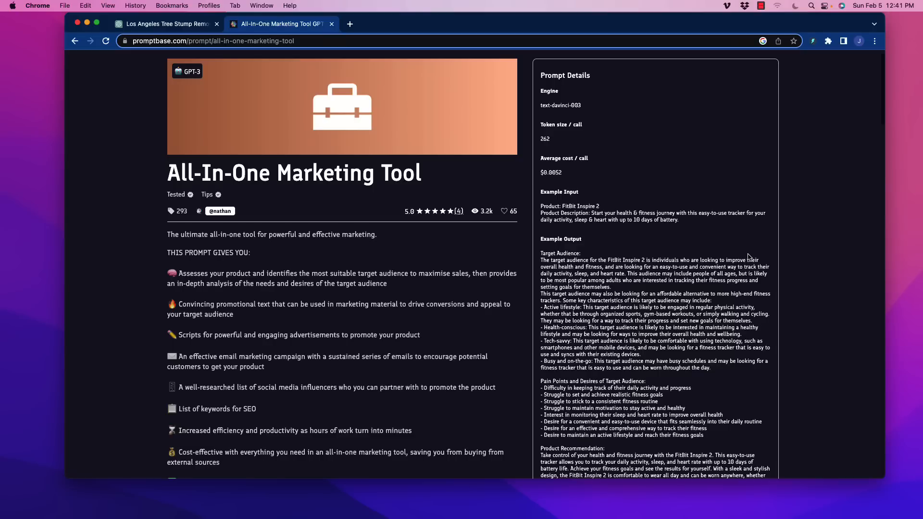
{"action": "mouse_move", "coordinate": [703, 243]}
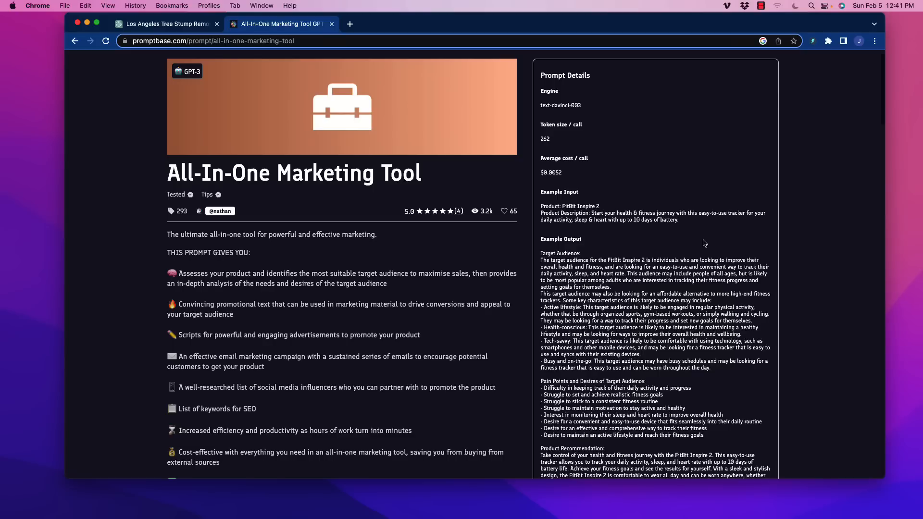
{"action": "mouse_move", "coordinate": [697, 241]}
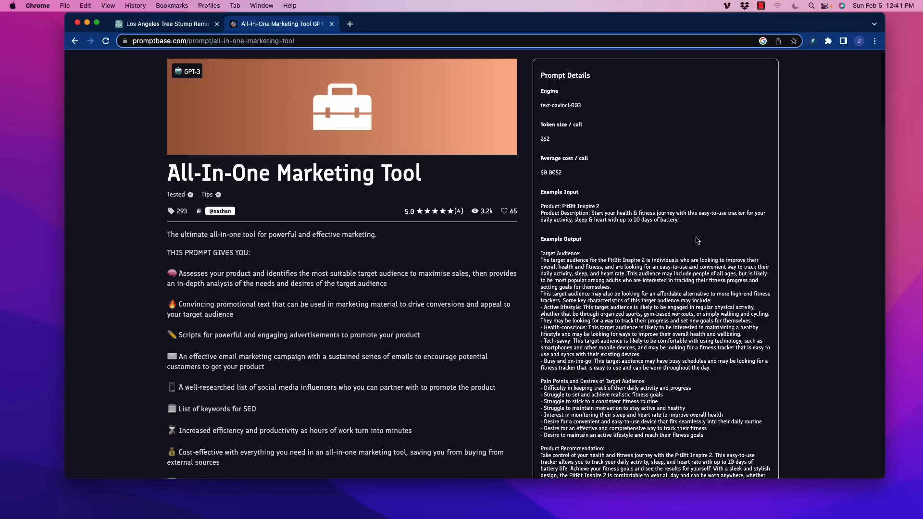
{"action": "mouse_move", "coordinate": [674, 248]}
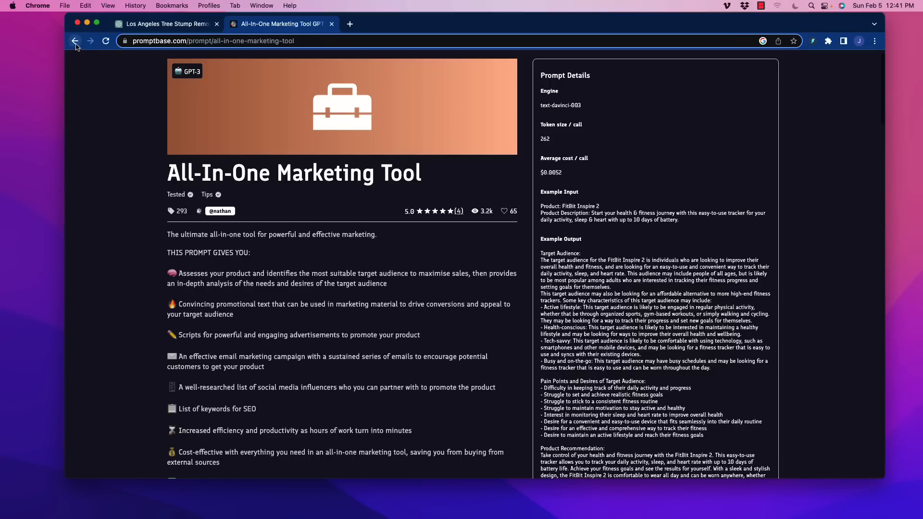
Go back to the trending GPT-3 marketplace grid showing Advertisement Generator
{"action": "left_click", "coordinate": [75, 40]}
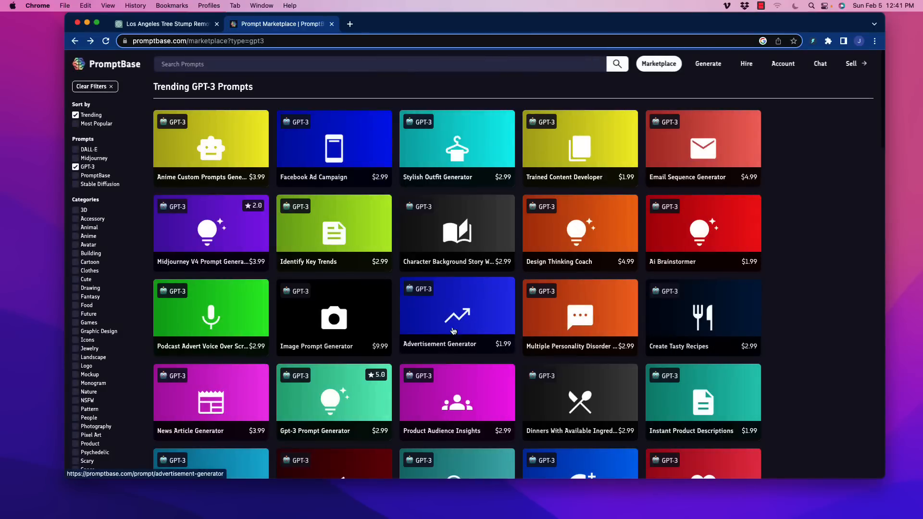
{"action": "scroll", "scroll_direction": "down", "scroll_amount": 3}
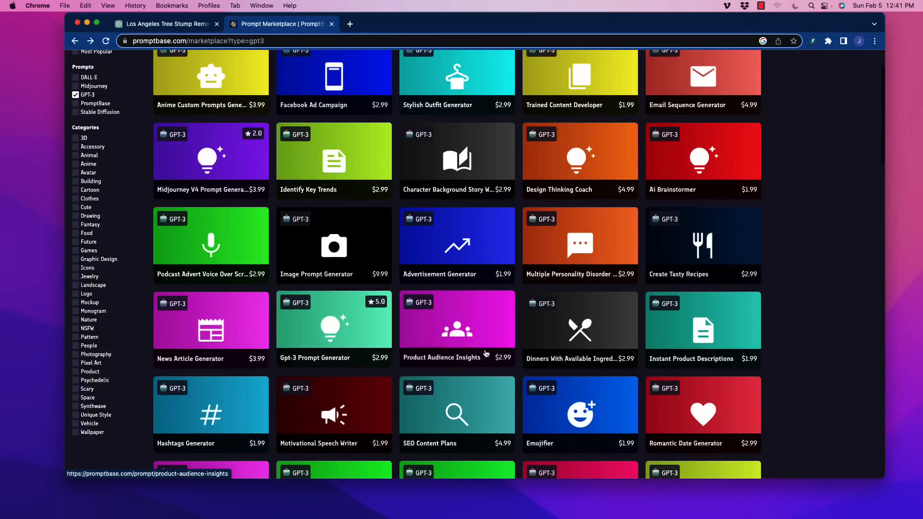
{"action": "mouse_move", "coordinate": [483, 347]}
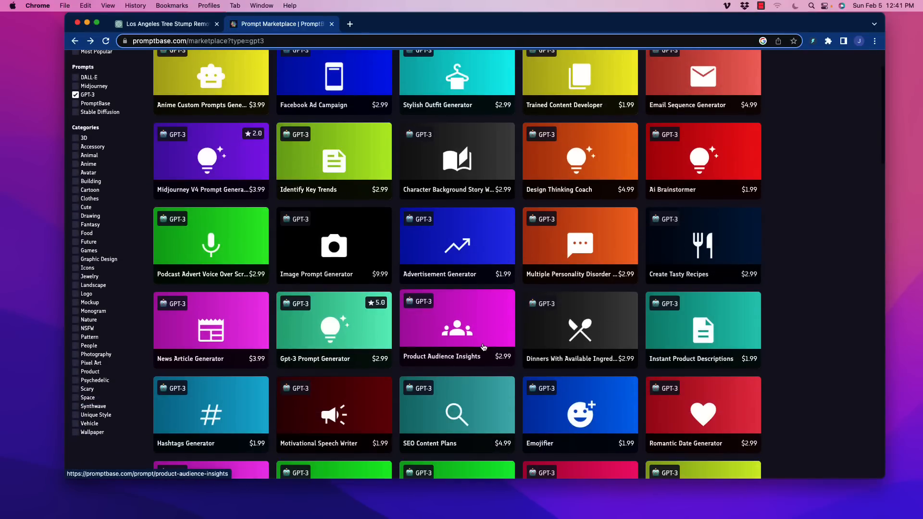
{"action": "mouse_move", "coordinate": [297, 365]}
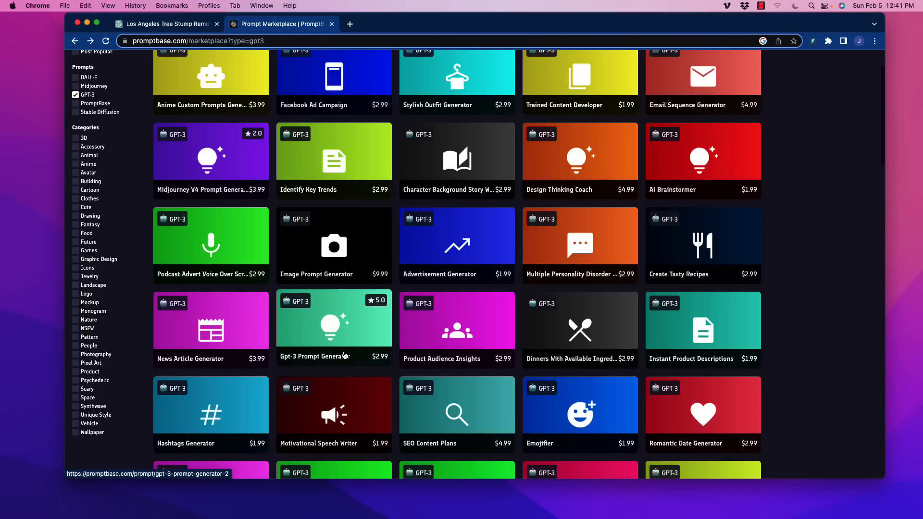
{"action": "mouse_move", "coordinate": [340, 312]}
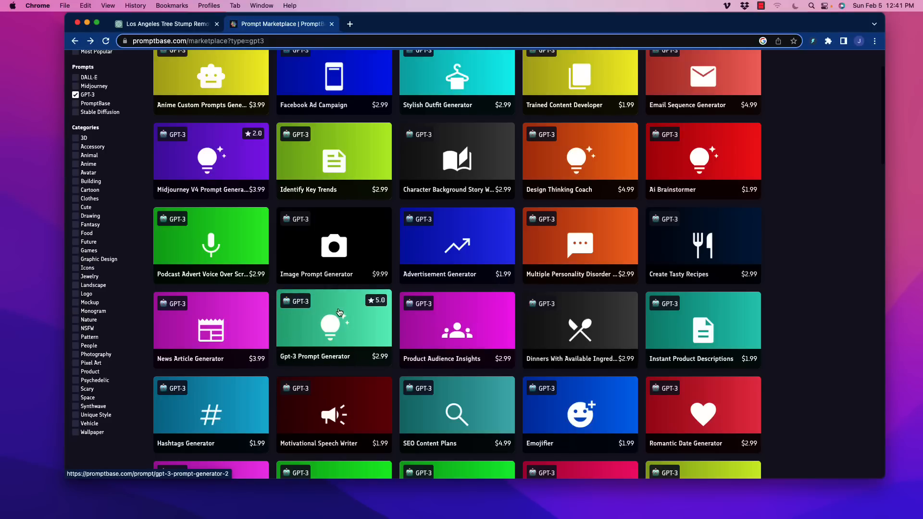
{"action": "scroll", "scroll_direction": "down", "scroll_amount": 3}
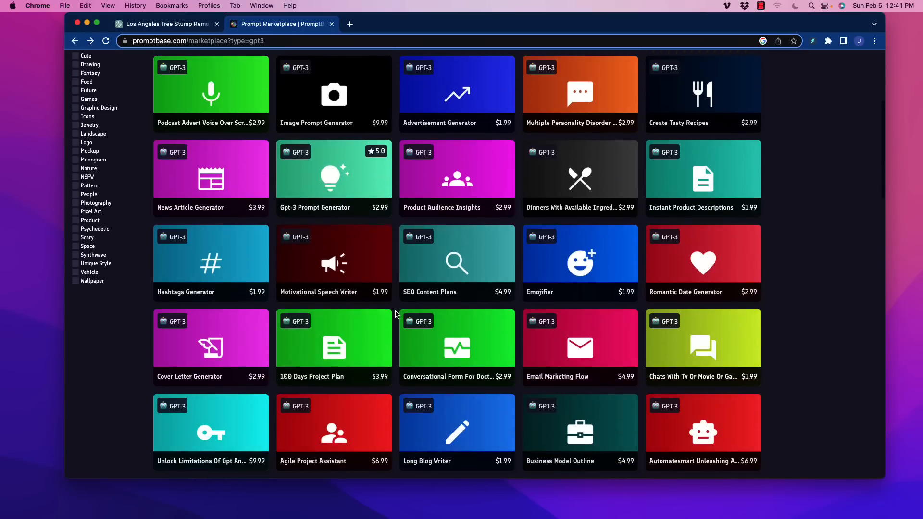
{"action": "mouse_move", "coordinate": [438, 300]}
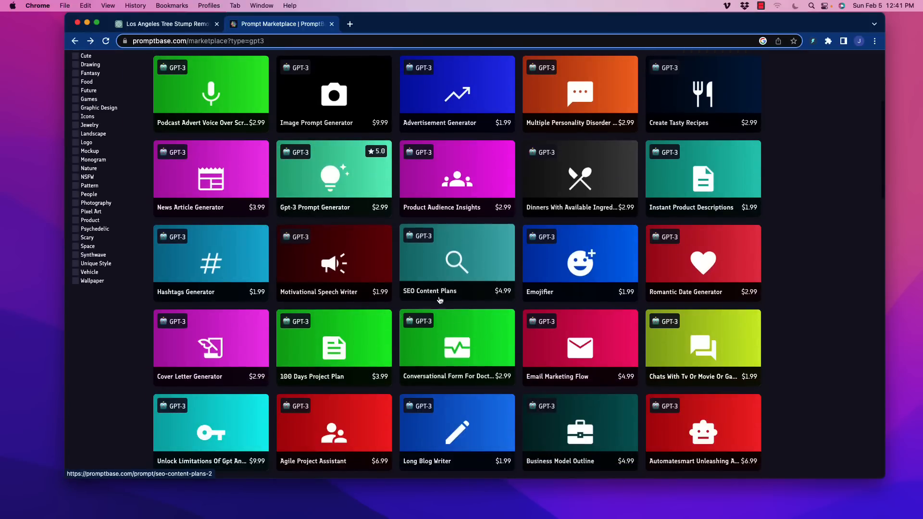
{"action": "mouse_move", "coordinate": [485, 304]}
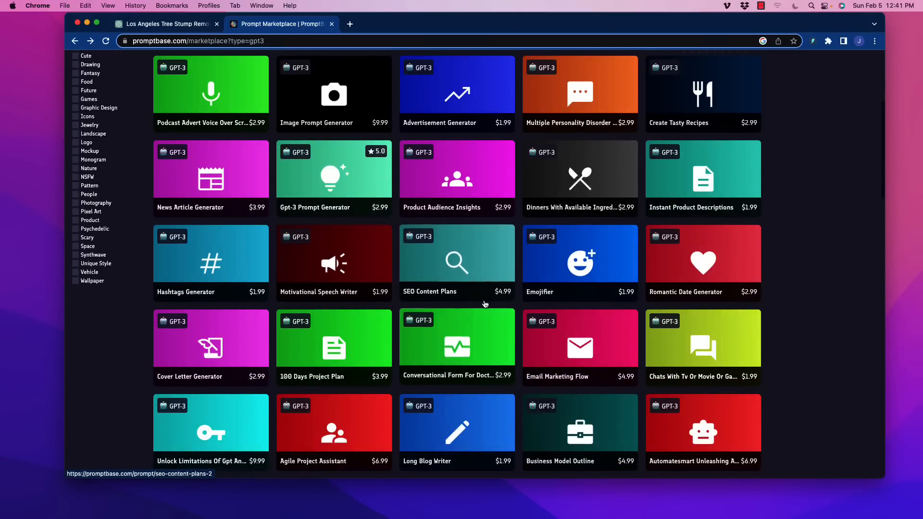
{"action": "scroll", "scroll_direction": "down", "scroll_amount": 3}
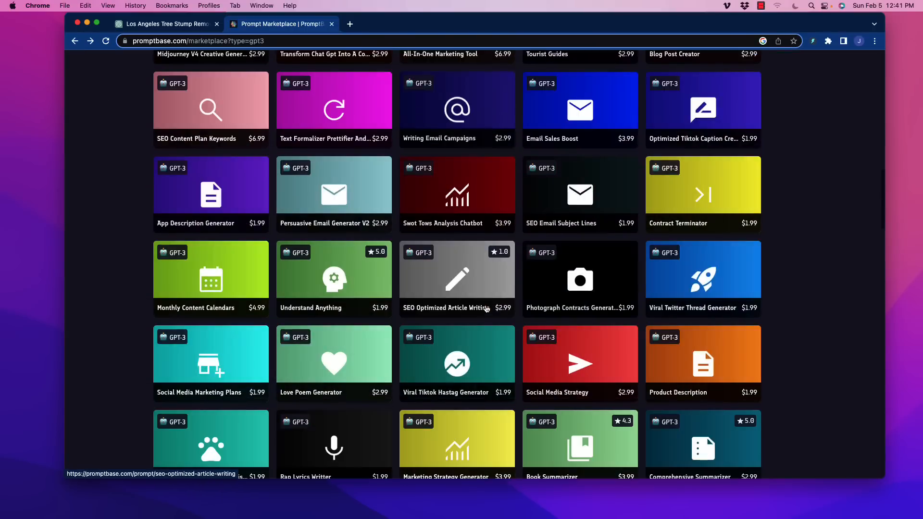
{"action": "scroll", "scroll_direction": "down", "scroll_amount": 3}
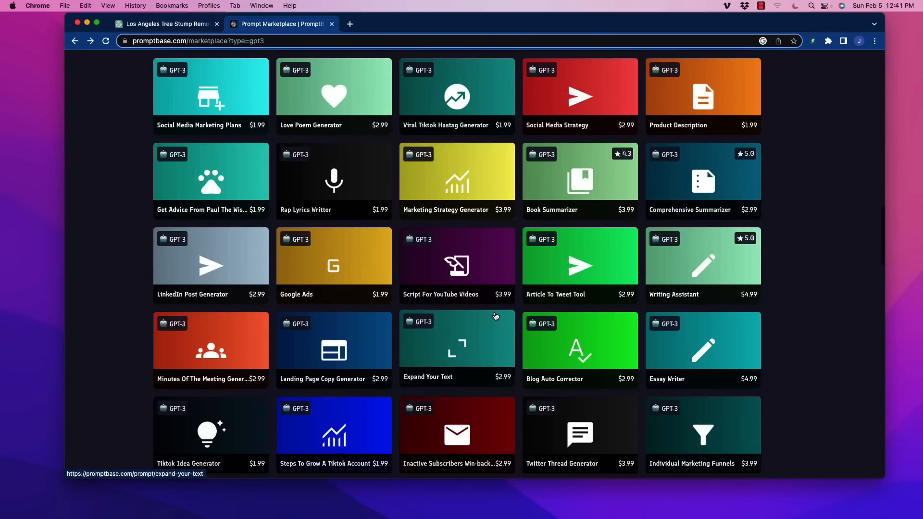
{"action": "mouse_move", "coordinate": [445, 123]}
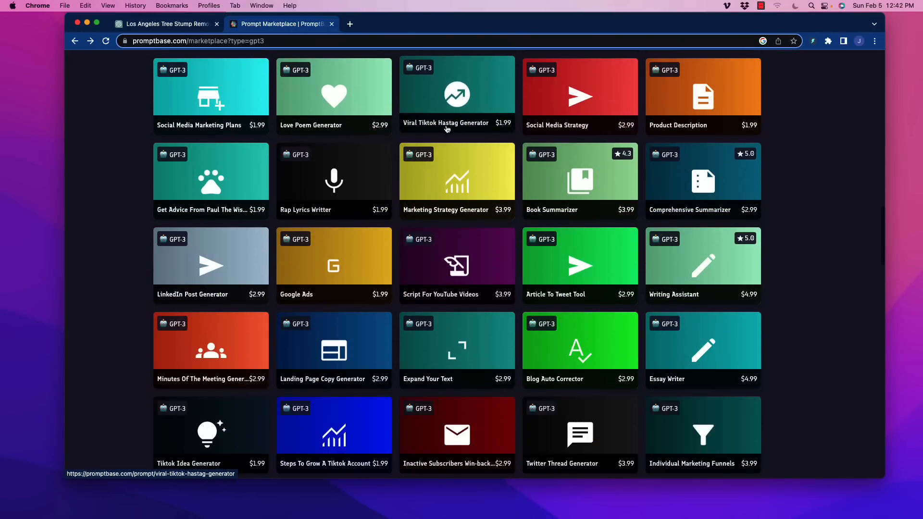
{"action": "mouse_move", "coordinate": [580, 200]}
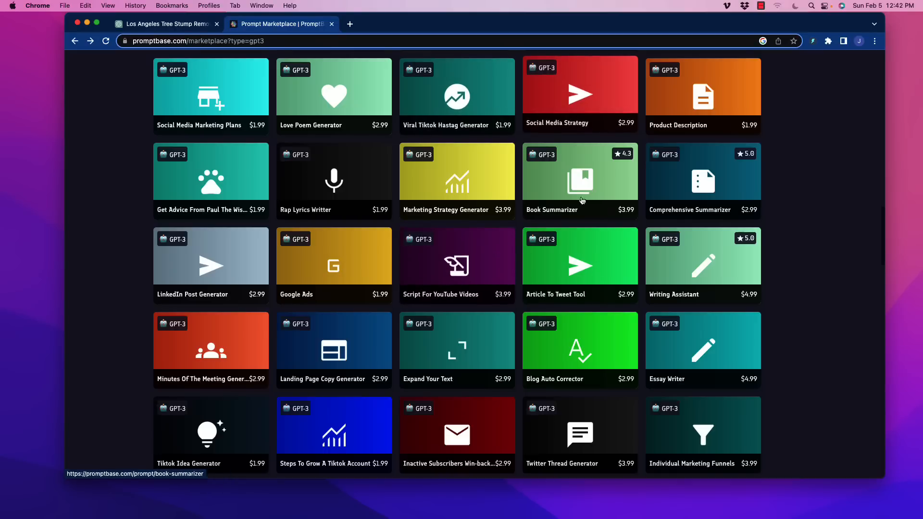
{"action": "scroll", "scroll_direction": "down", "scroll_amount": 3}
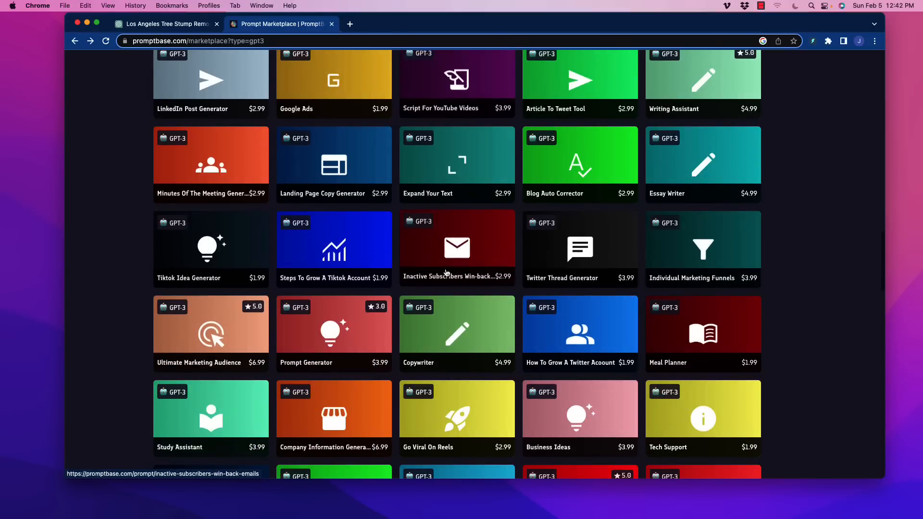
{"action": "scroll", "scroll_direction": "down", "scroll_amount": 3}
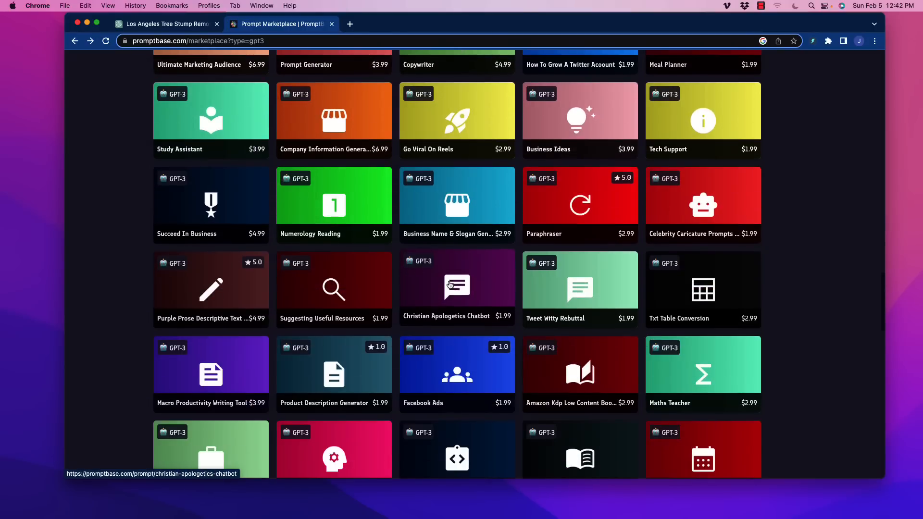
{"action": "mouse_move", "coordinate": [438, 282]}
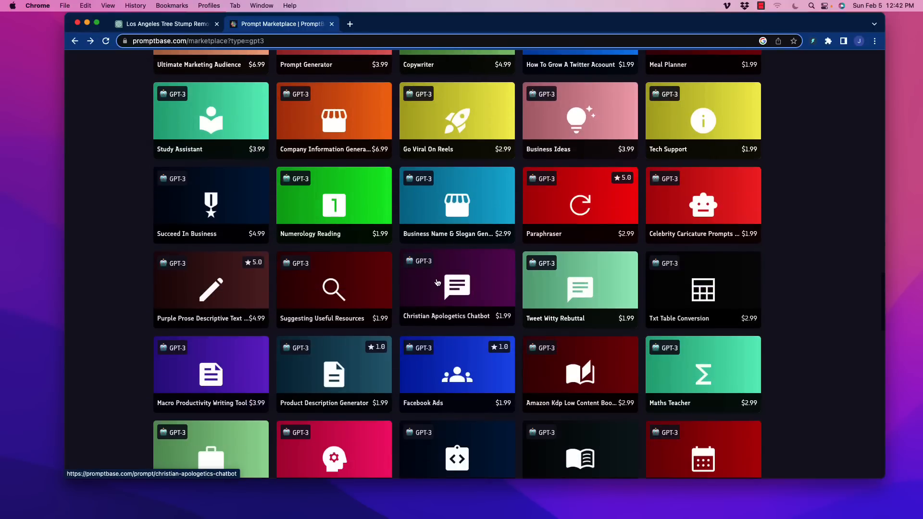
{"action": "scroll", "scroll_direction": "down", "scroll_amount": 3}
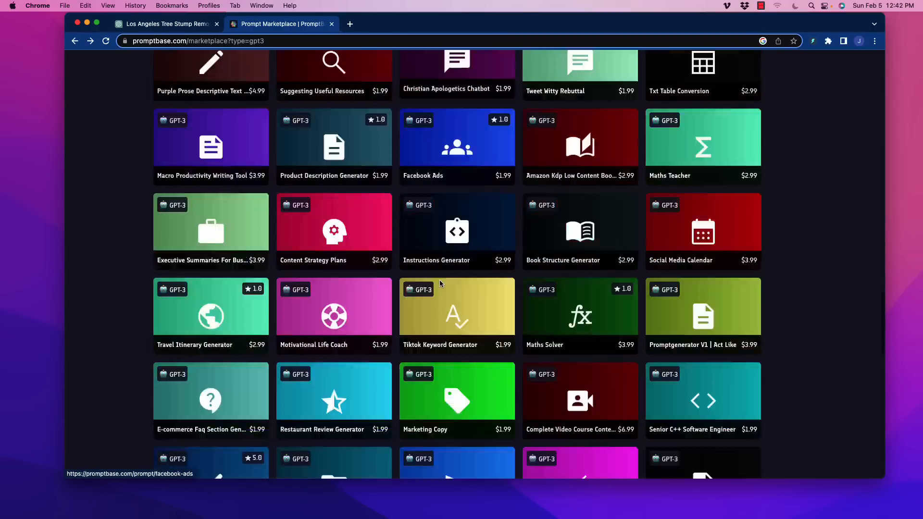
{"action": "scroll", "scroll_direction": "down", "scroll_amount": 3}
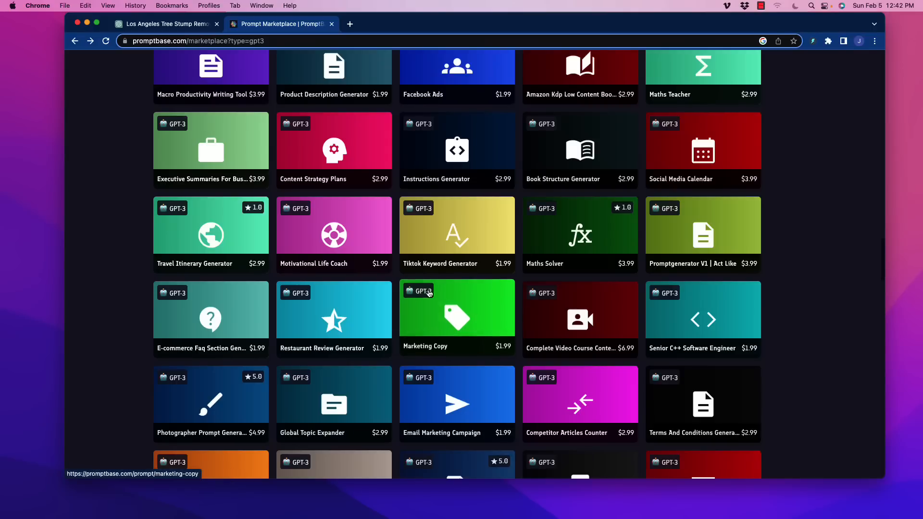
{"action": "scroll", "scroll_direction": "down", "scroll_amount": 3}
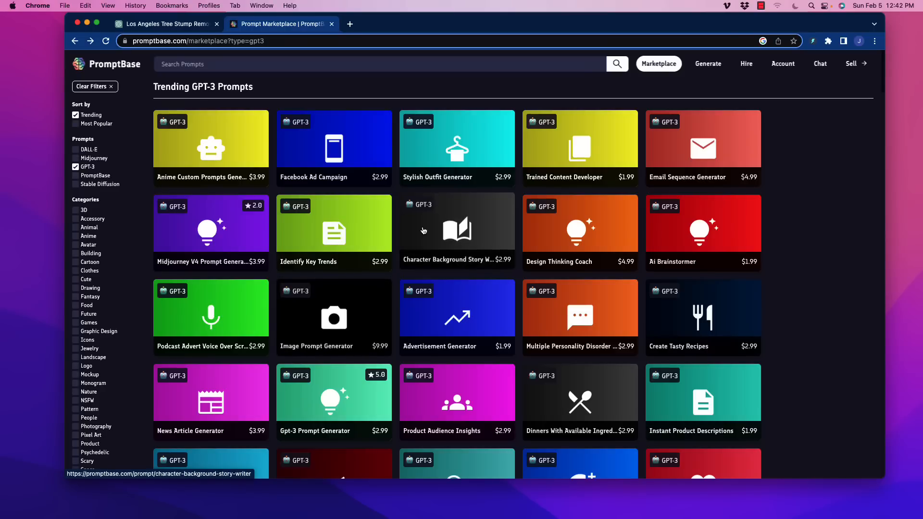
{"action": "mouse_move", "coordinate": [462, 193]}
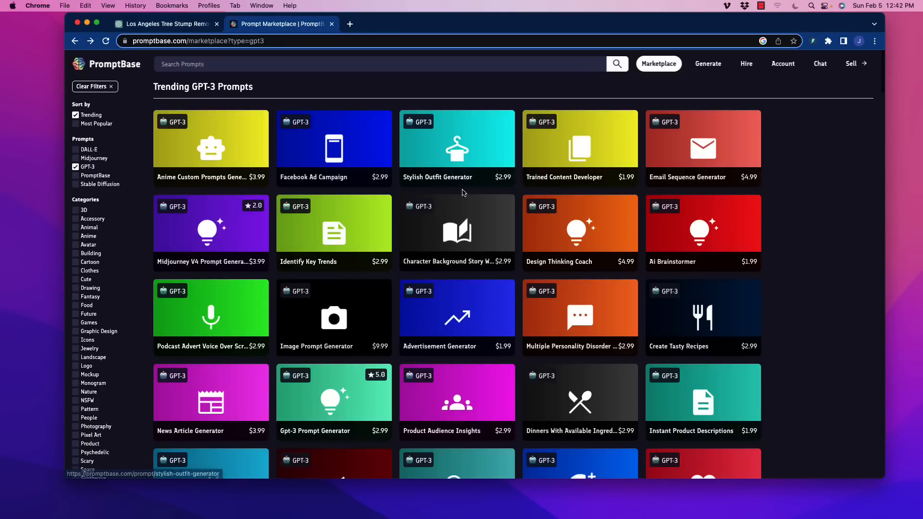
{"action": "mouse_move", "coordinate": [489, 301]}
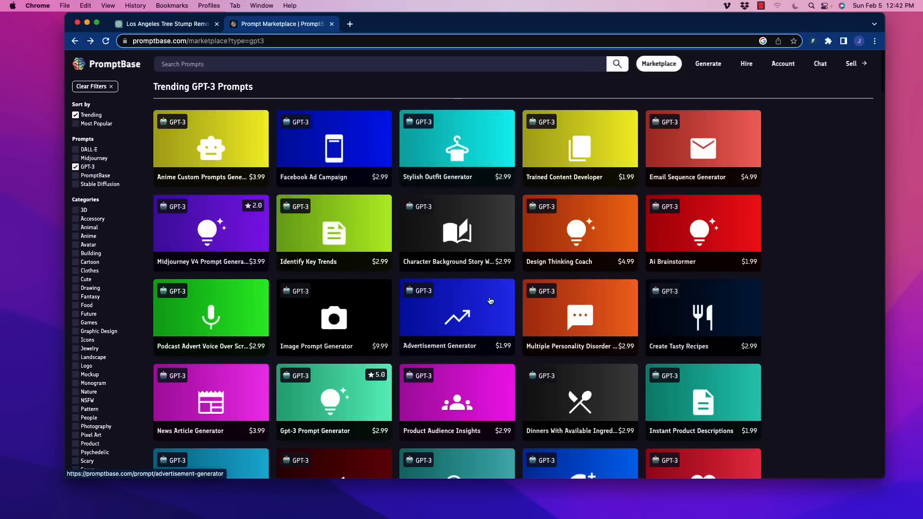
{"action": "mouse_move", "coordinate": [451, 185]}
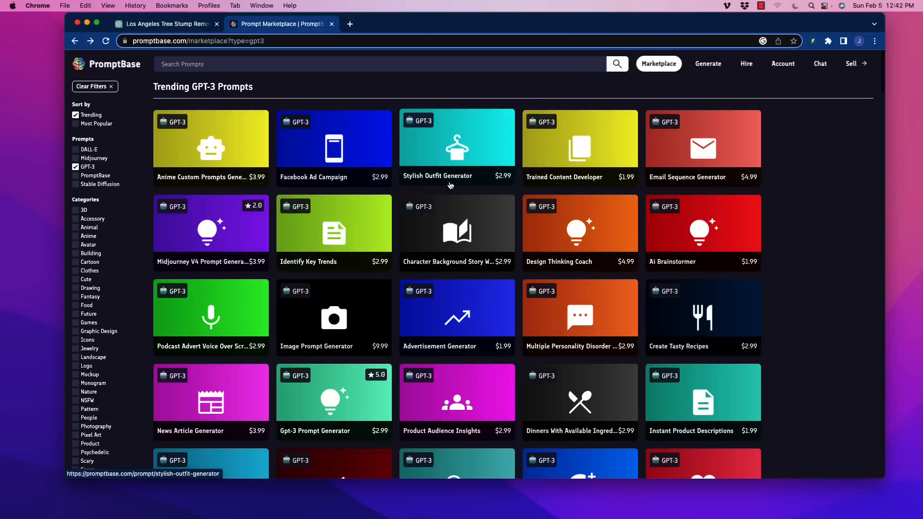
{"action": "mouse_move", "coordinate": [451, 176]}
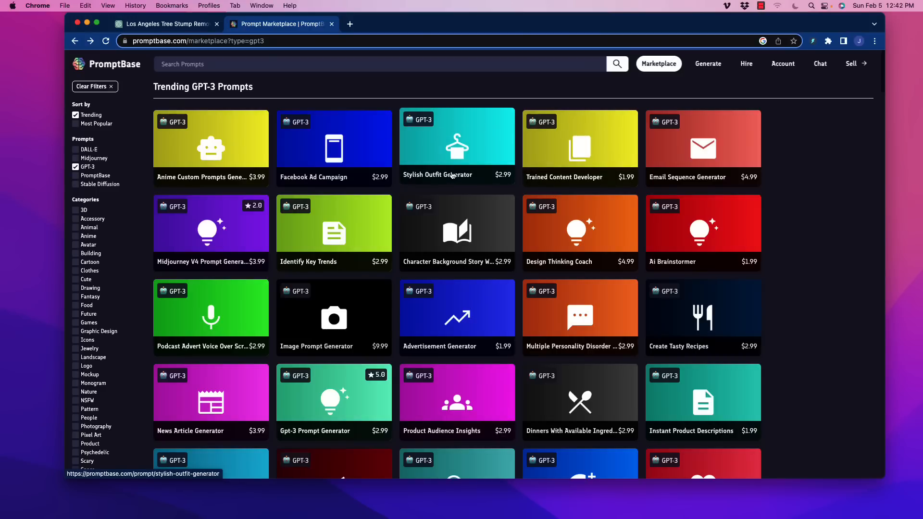
{"action": "mouse_move", "coordinate": [458, 160]}
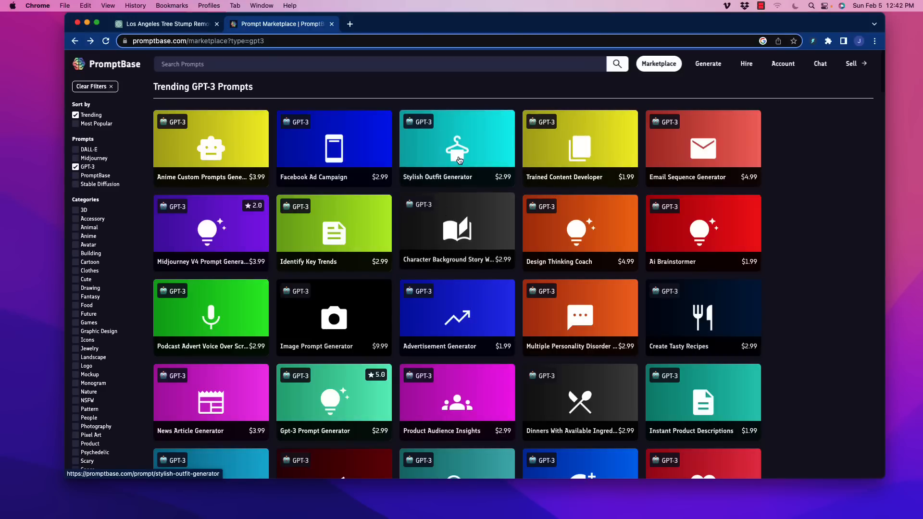
{"action": "mouse_move", "coordinate": [466, 179]}
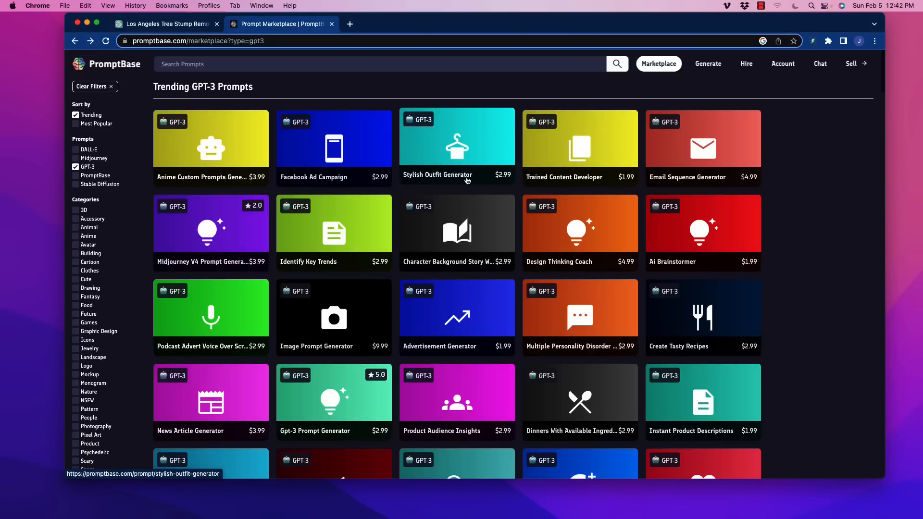
{"action": "mouse_move", "coordinate": [428, 230]}
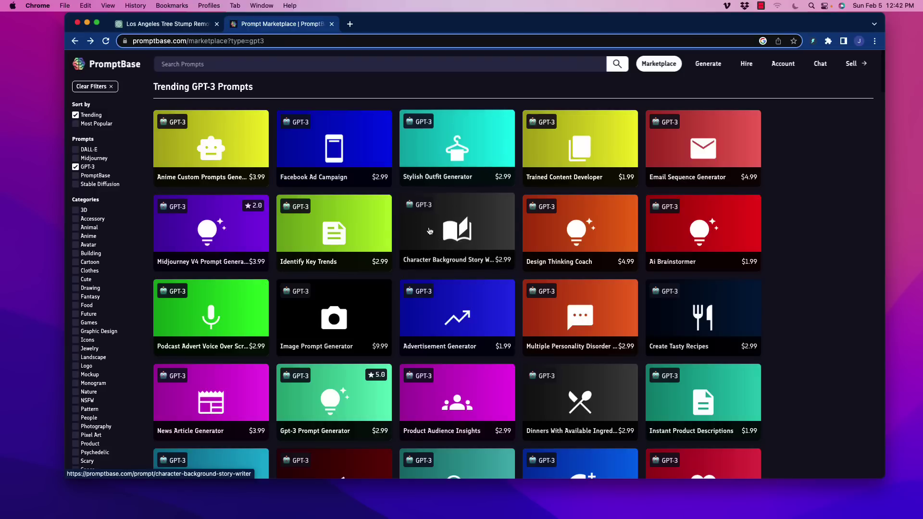
{"action": "mouse_move", "coordinate": [405, 251]}
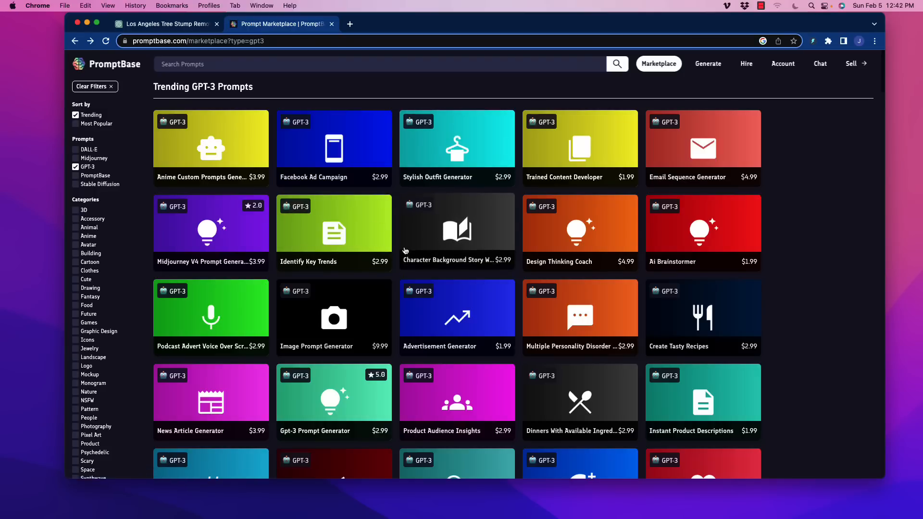
{"action": "mouse_move", "coordinate": [449, 236]}
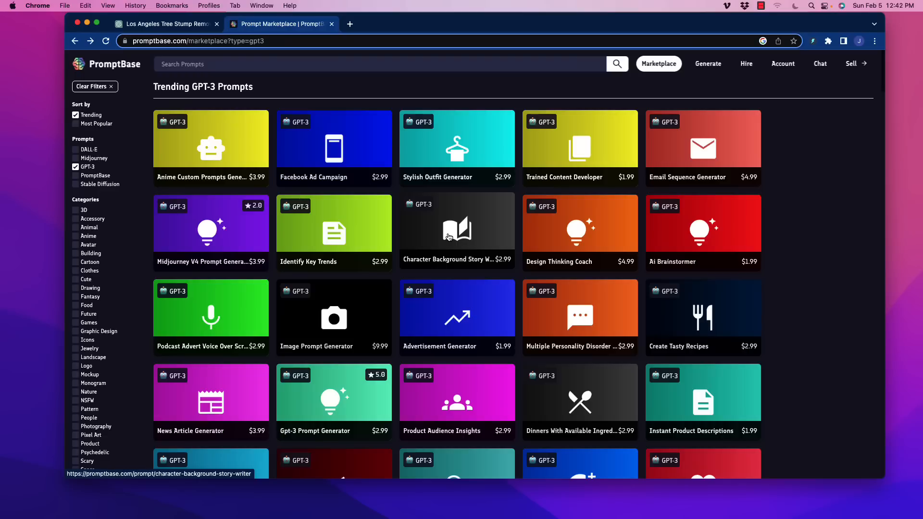
{"action": "mouse_move", "coordinate": [403, 194]}
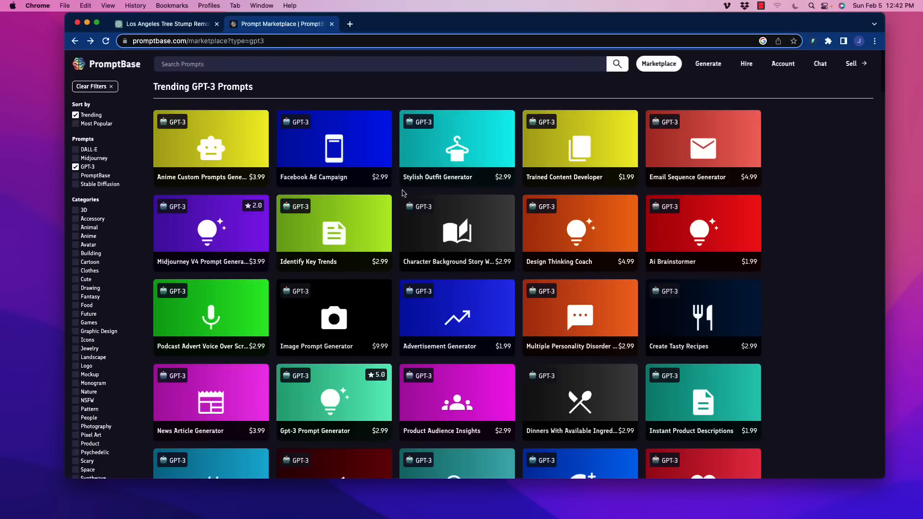